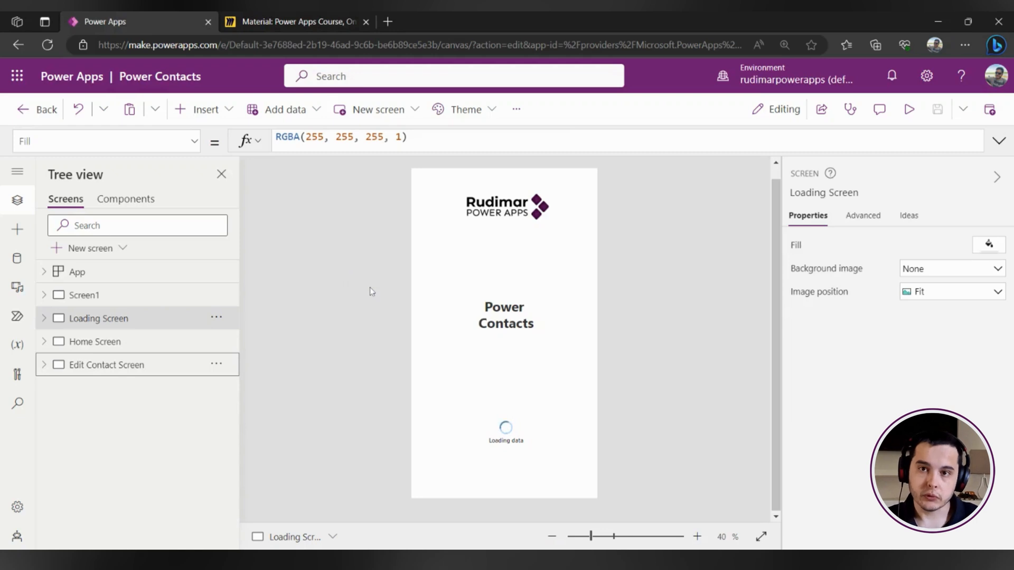
{"action": "mouse_move", "coordinate": [264, 304]}
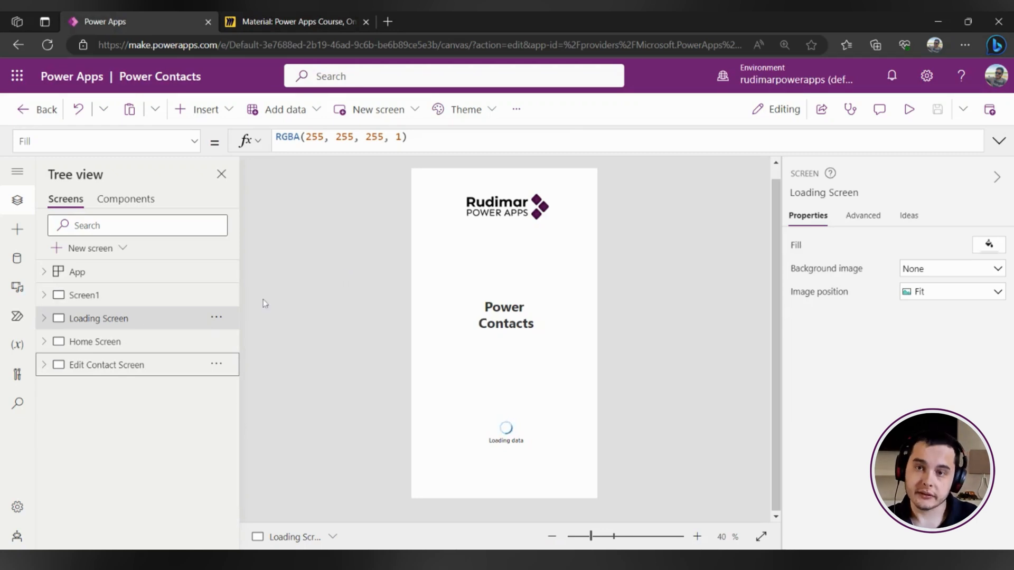
- Review the Home Screen and Loading Screen designs and leave preview mode
{"action": "left_click", "coordinate": [94, 341]}
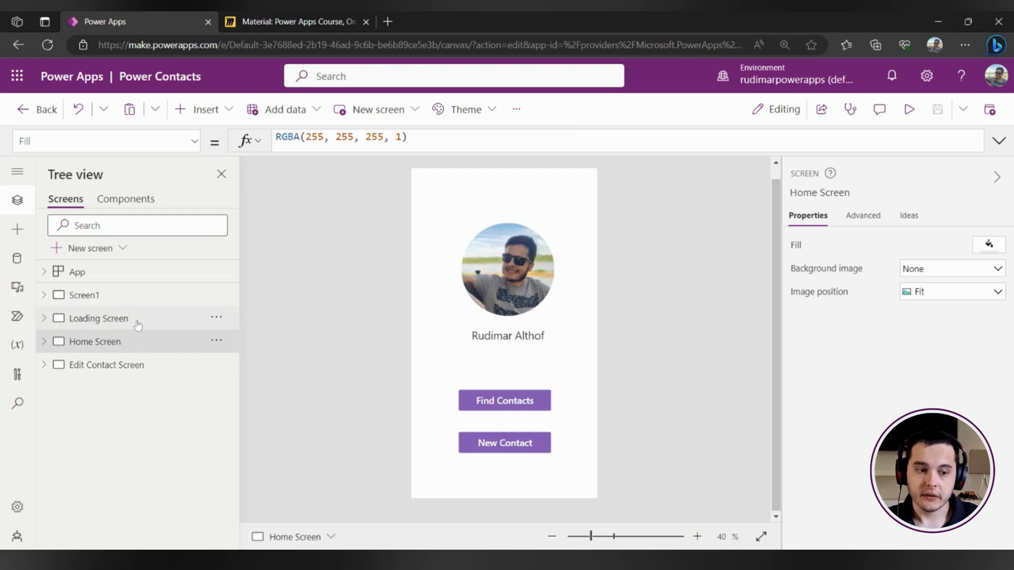
{"action": "left_click", "coordinate": [97, 318]}
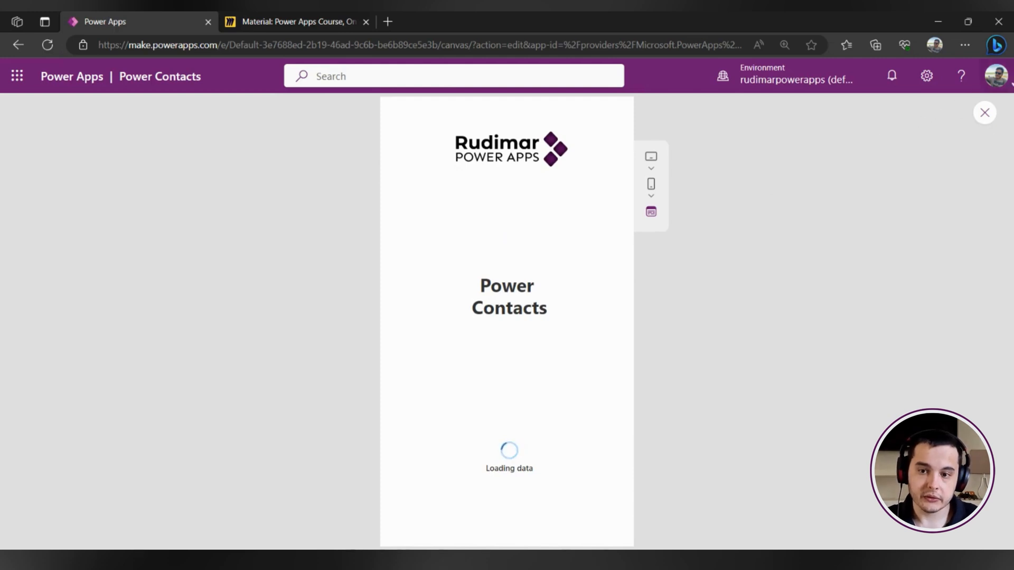
{"action": "left_click", "coordinate": [983, 112]}
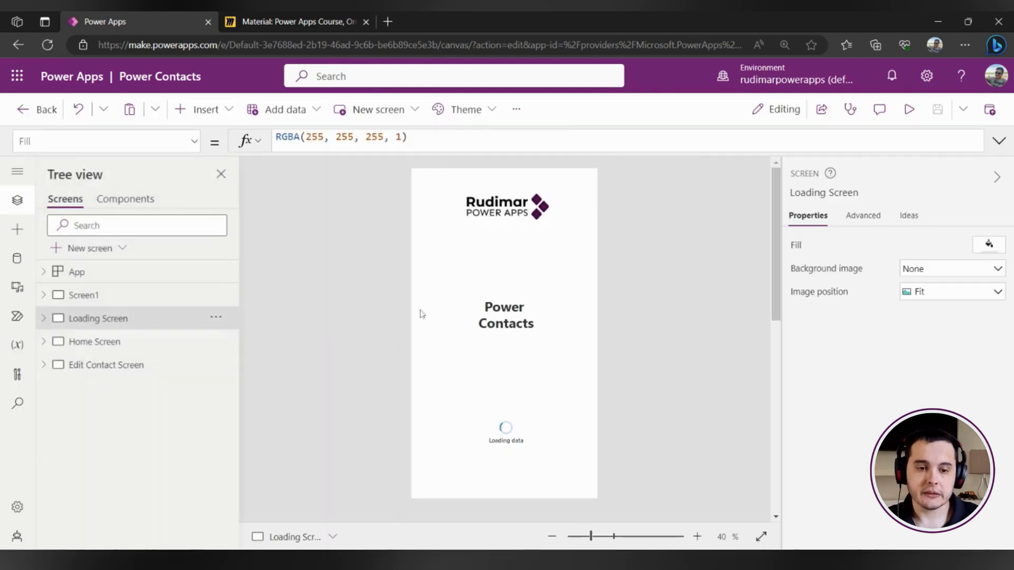
{"action": "left_click", "coordinate": [94, 341]}
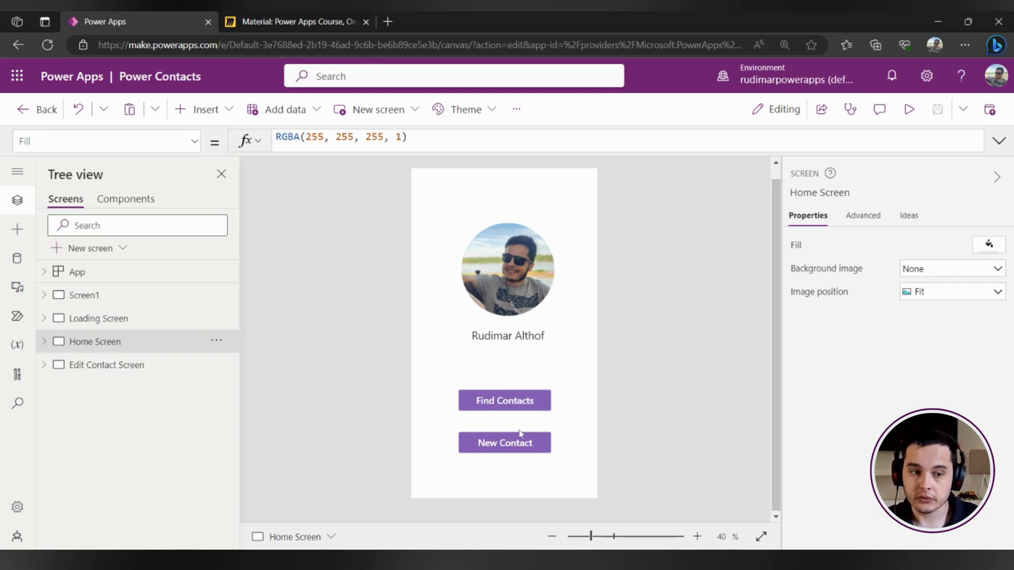
{"action": "left_click", "coordinate": [98, 318]}
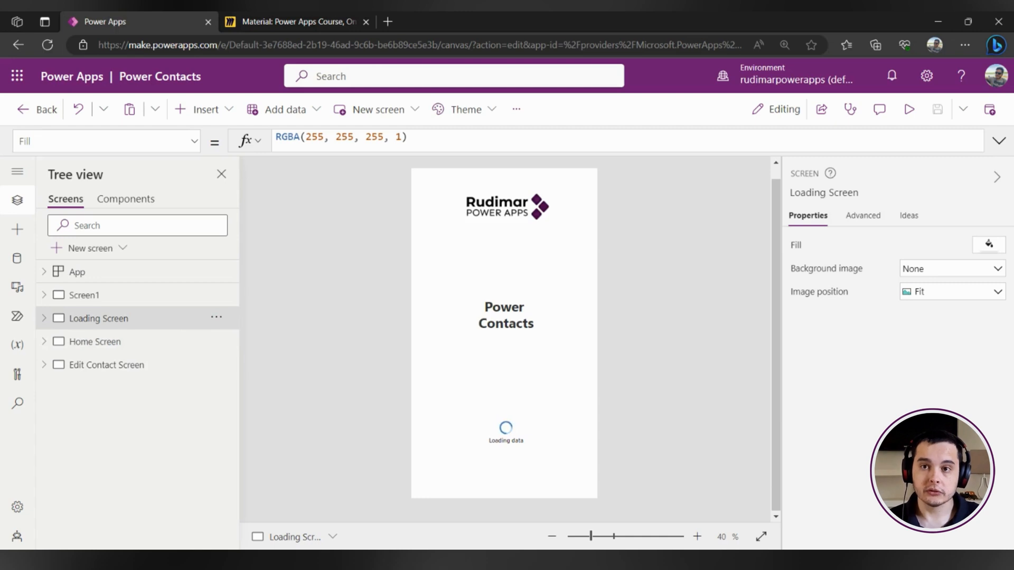
{"action": "mouse_move", "coordinate": [191, 122]}
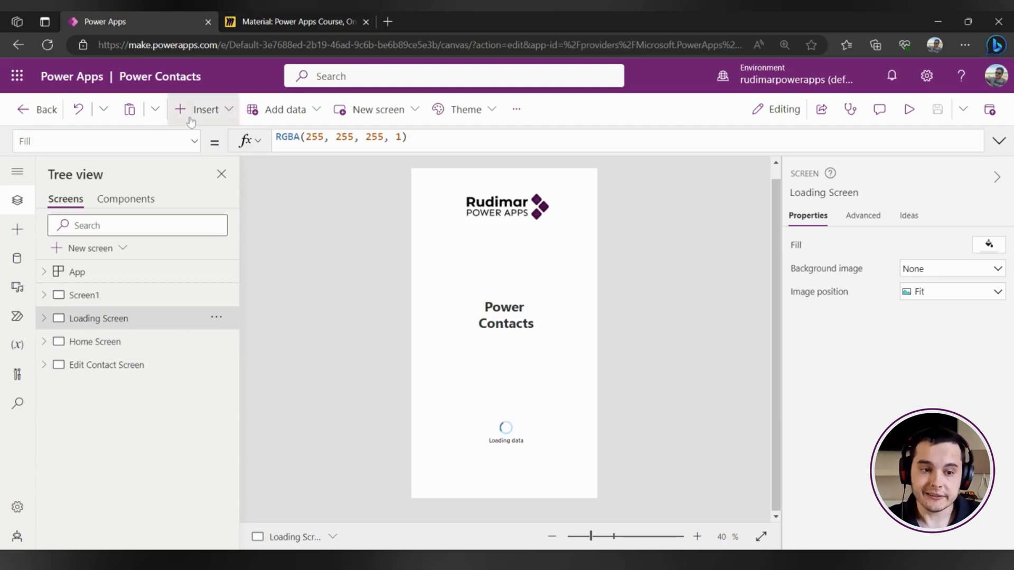
- Search the Insert pane for timer, then browse the Input controls to the Timer
{"action": "left_click", "coordinate": [205, 108]}
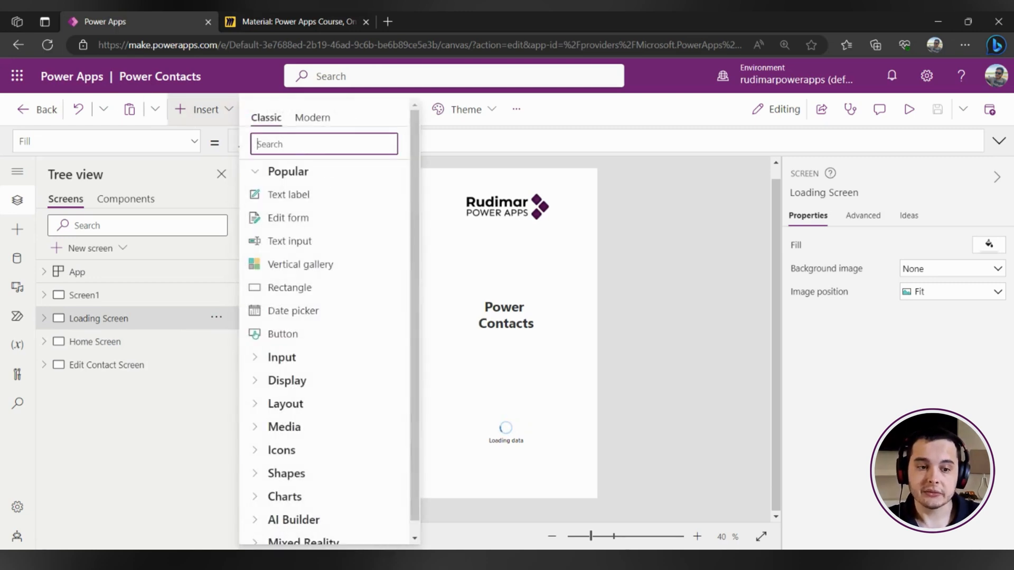
{"action": "type", "text": "timer"}
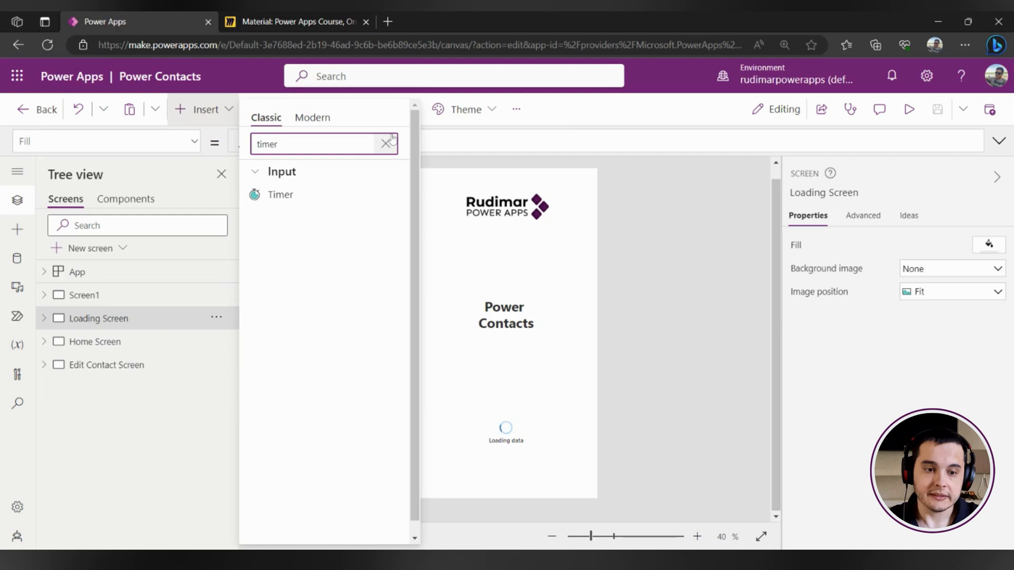
{"action": "left_click", "coordinate": [388, 143]}
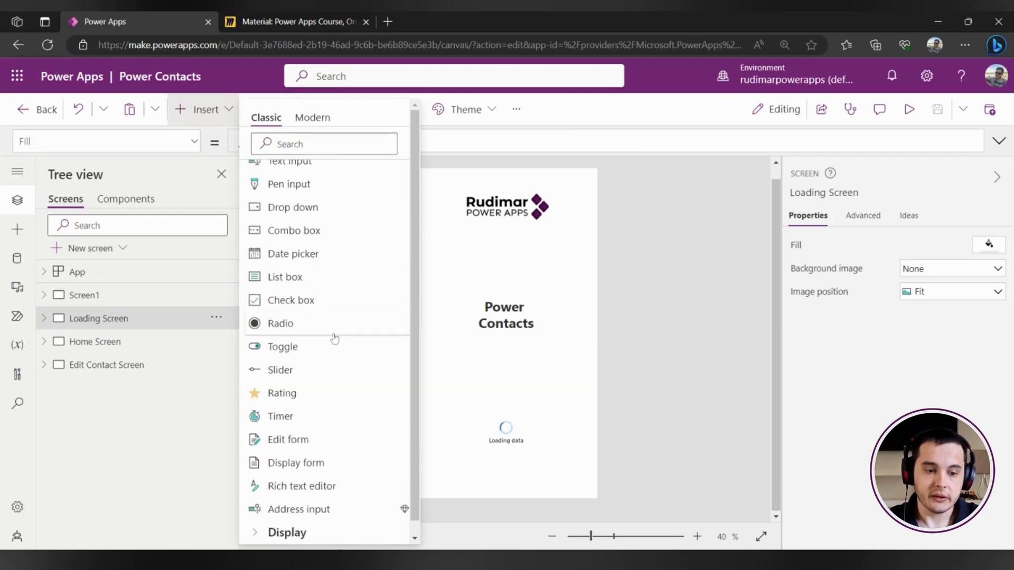
{"action": "scroll", "scroll_direction": "down", "scroll_amount": 3}
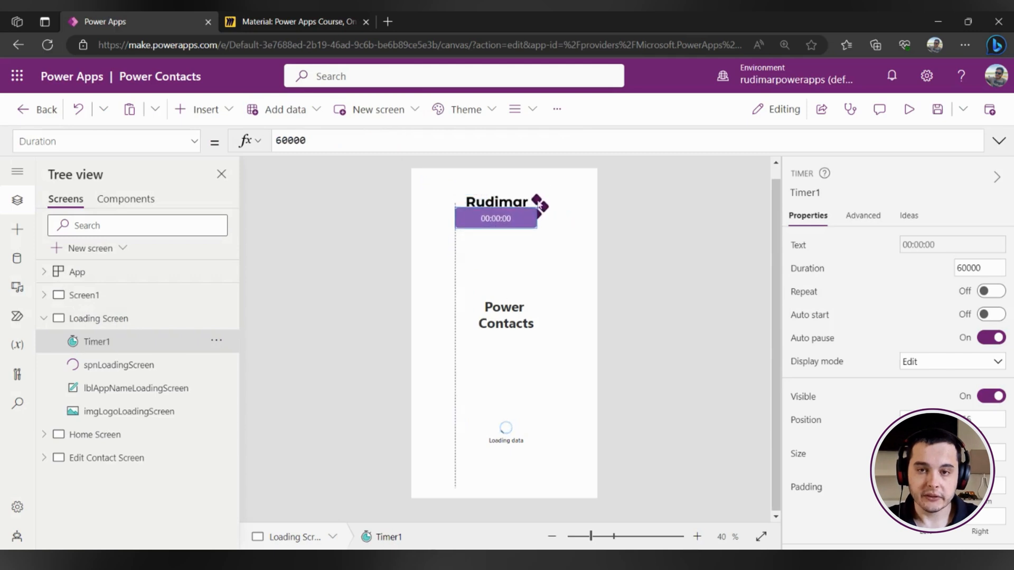
- Move Timer1 below the Power Contacts title and run the app to watch it count
{"action": "left_click_drag", "start_coordinate": [495, 210], "coordinate": [501, 378]}
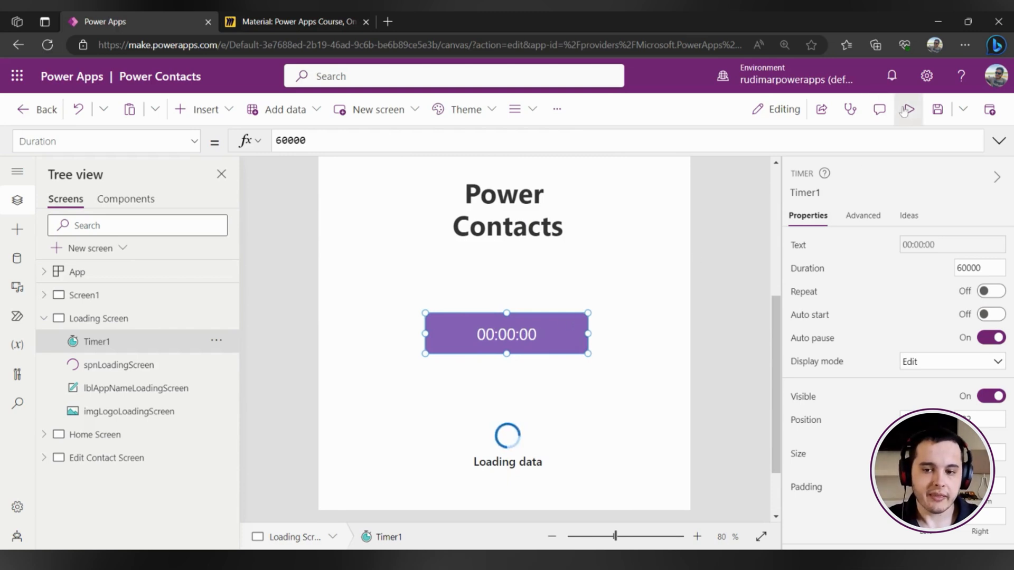
{"action": "left_click", "coordinate": [906, 109]}
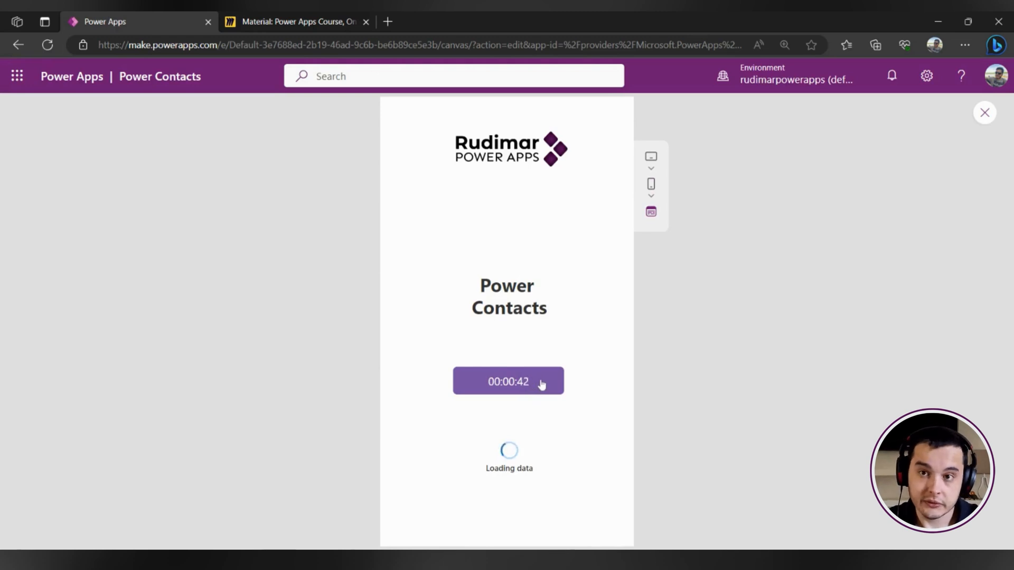
- Close the preview and bring up Timer1's Duration formula (60000)
{"action": "left_click", "coordinate": [984, 112]}
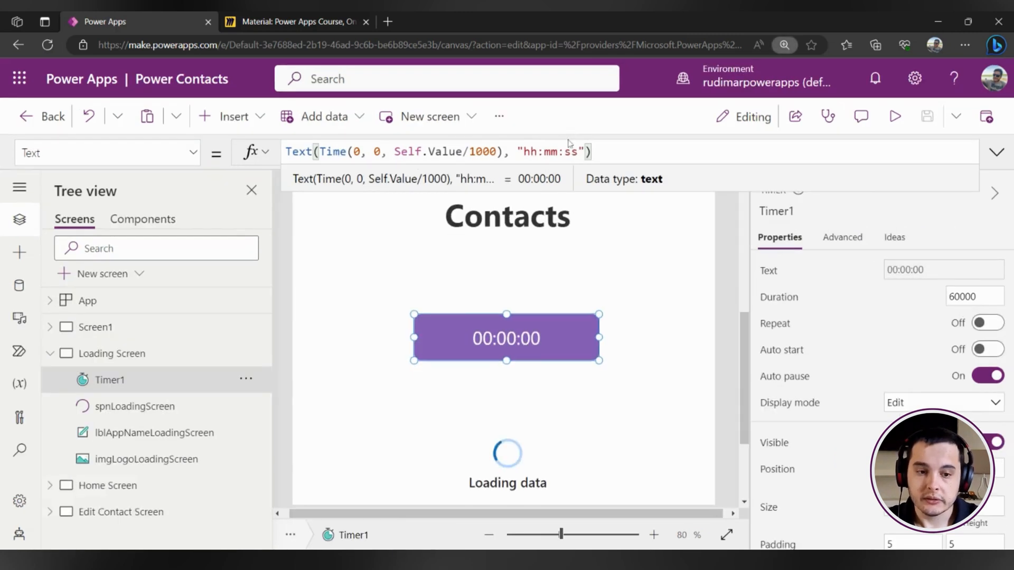
{"action": "mouse_move", "coordinate": [175, 236]}
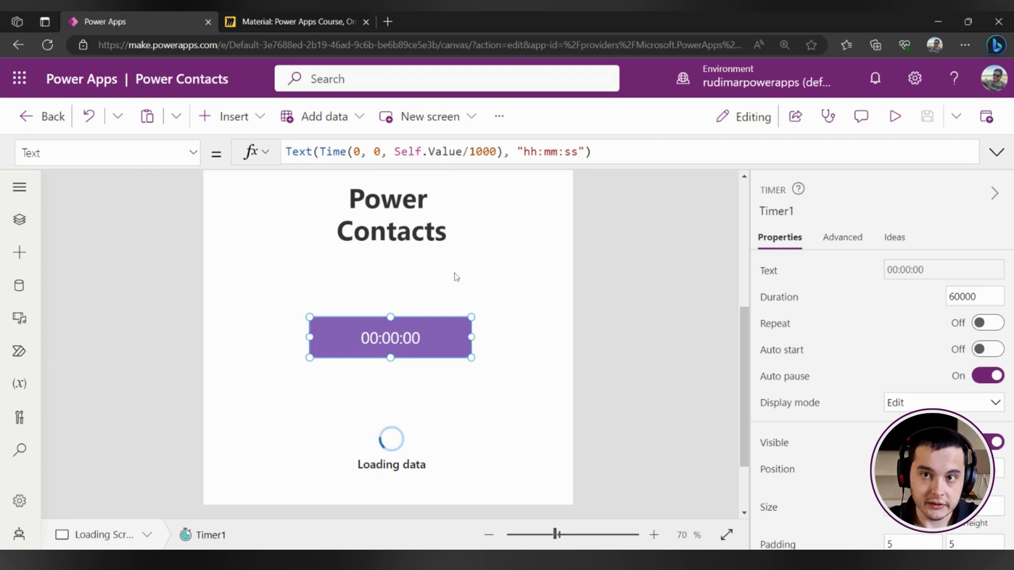
{"action": "left_click", "coordinate": [779, 297]}
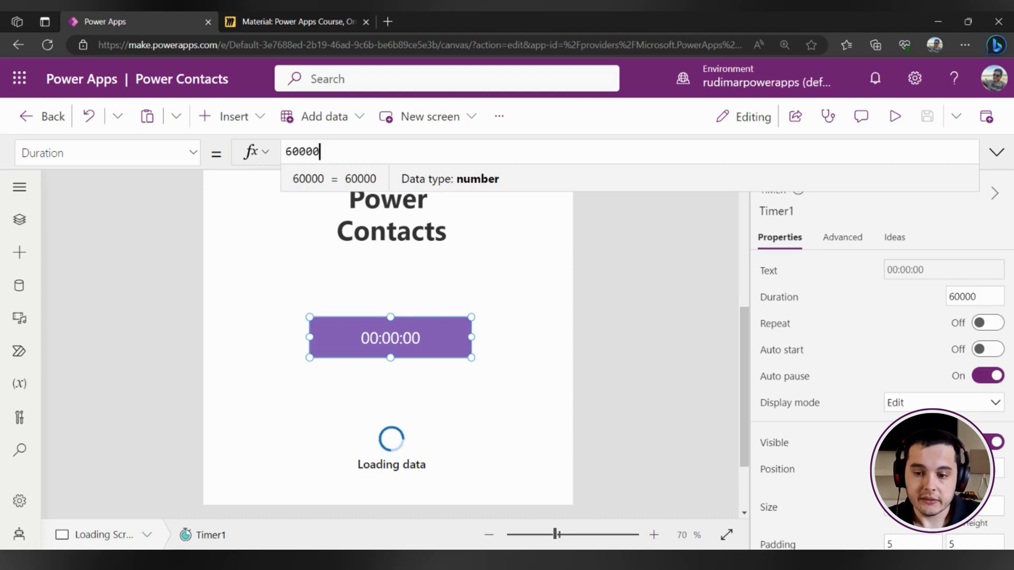
- Set Timer1's Duration to 4000 and preview the timer stopping at 00:00:04
{"action": "left_click", "coordinate": [973, 297]}
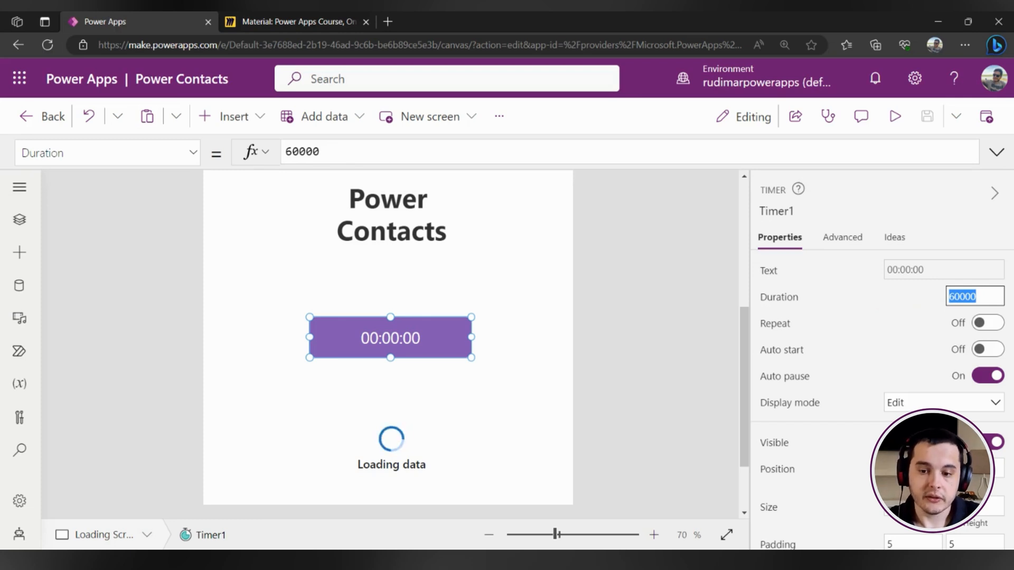
{"action": "type", "text": "40"}
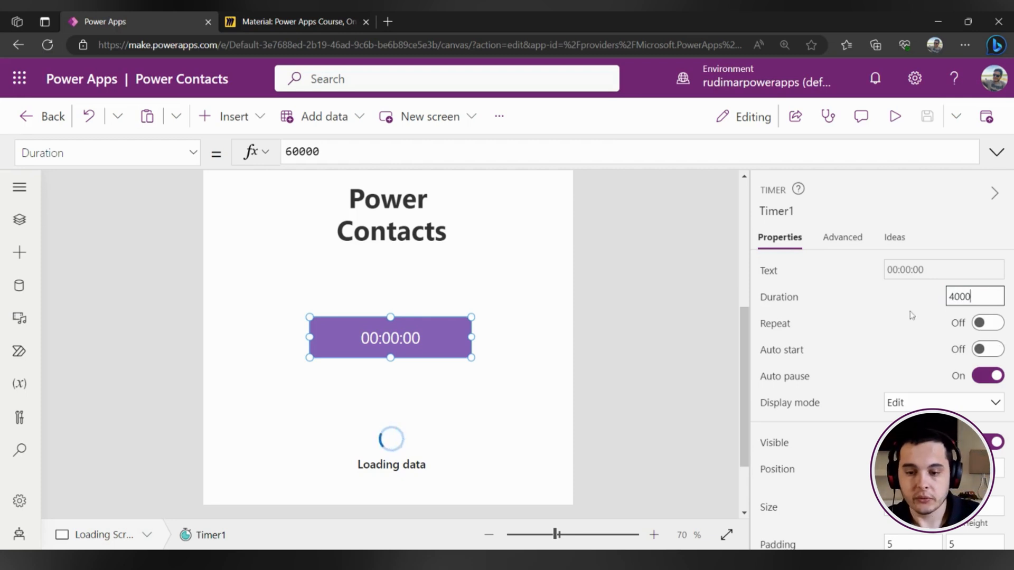
{"action": "key", "text": "Enter"}
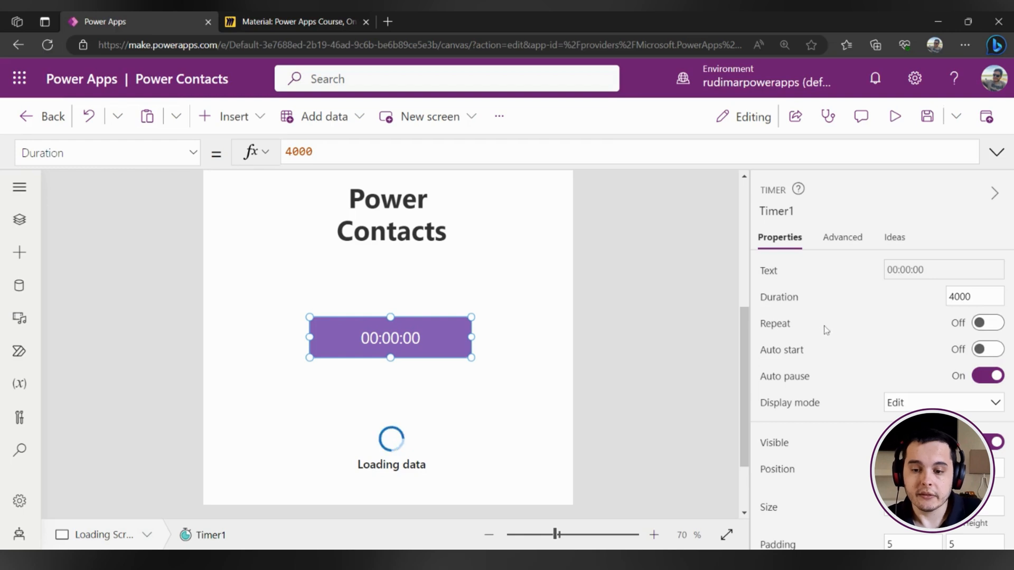
{"action": "mouse_move", "coordinate": [895, 116]}
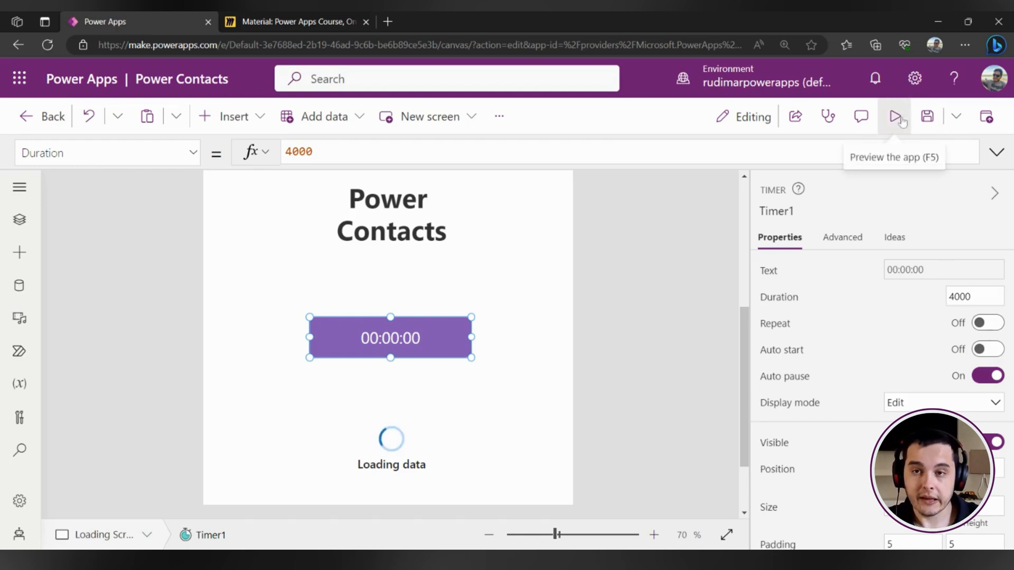
{"action": "left_click", "coordinate": [894, 116]}
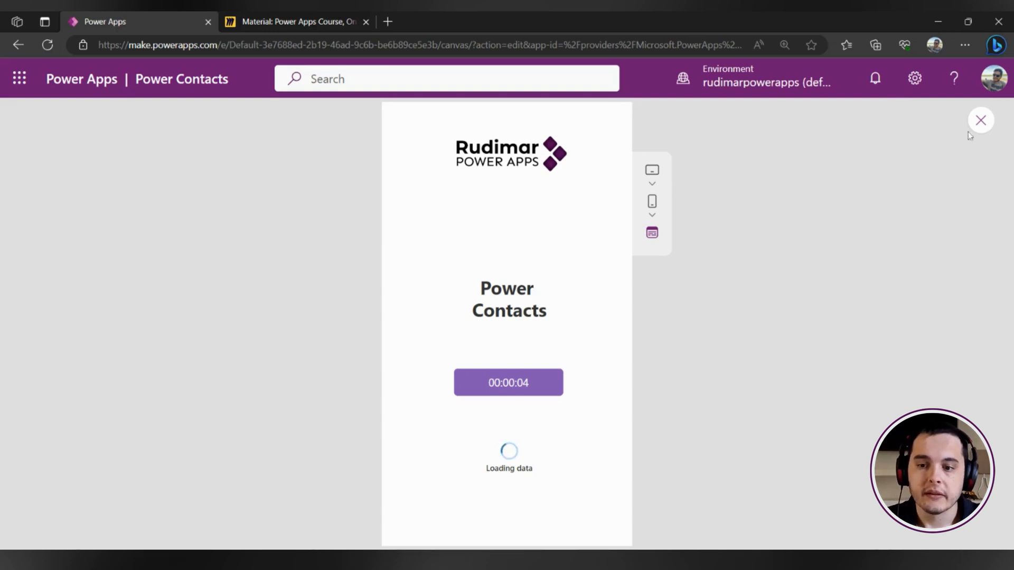
{"action": "left_click", "coordinate": [980, 121]}
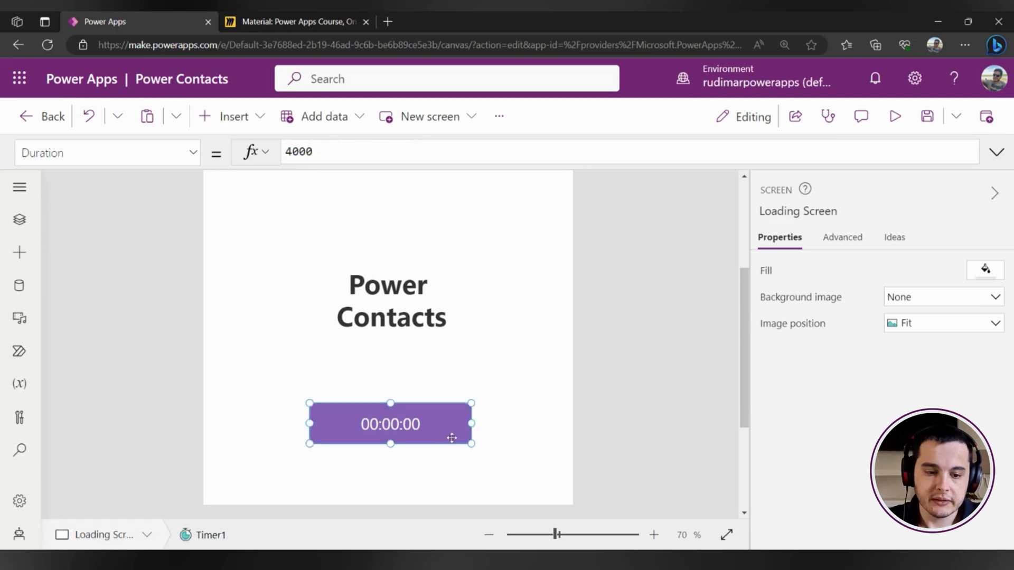
- Turn Timer1's Auto start on and preview the timer running by itself
{"action": "left_click", "coordinate": [390, 424]}
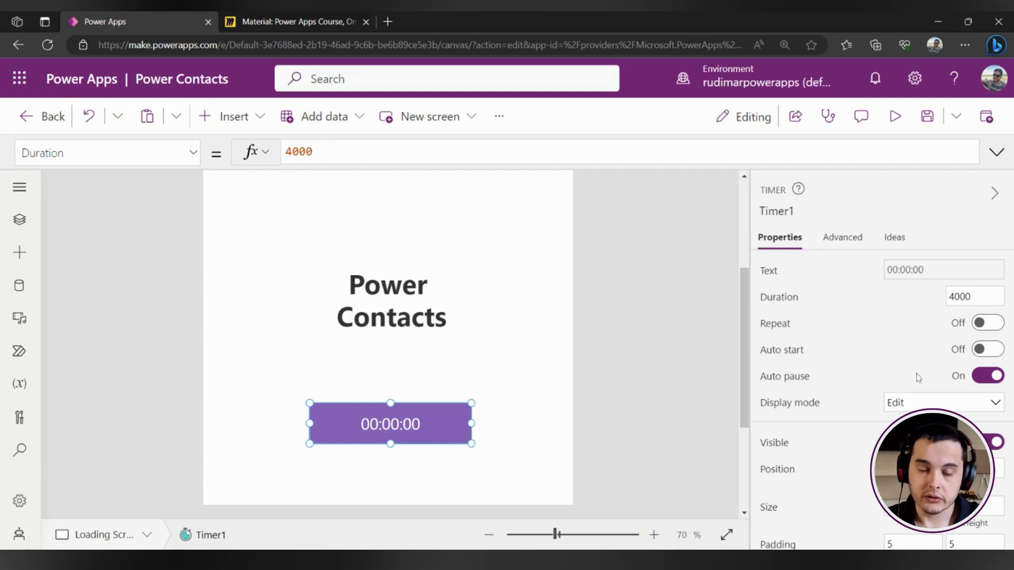
{"action": "mouse_move", "coordinate": [817, 367]}
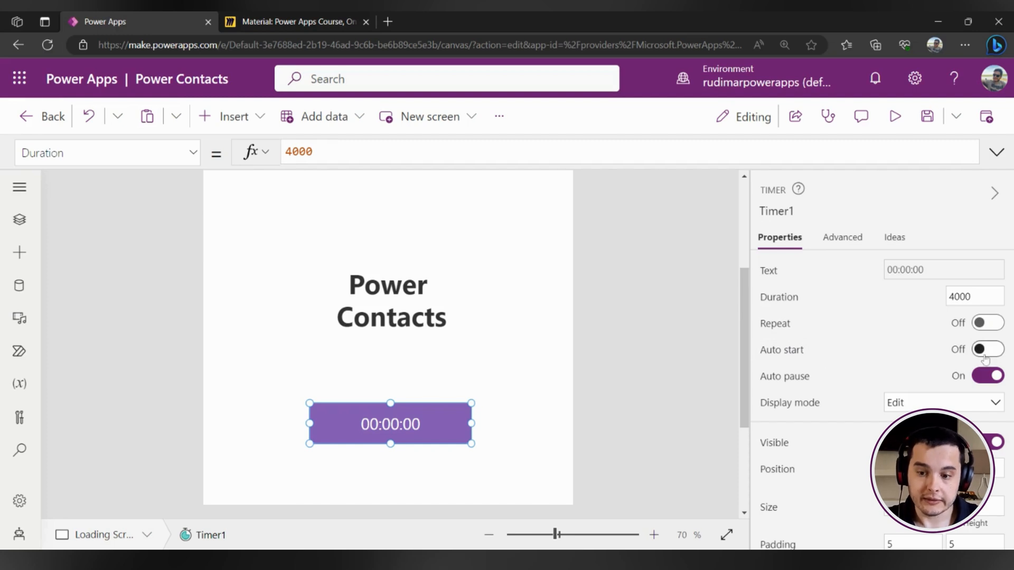
{"action": "left_click", "coordinate": [988, 349]}
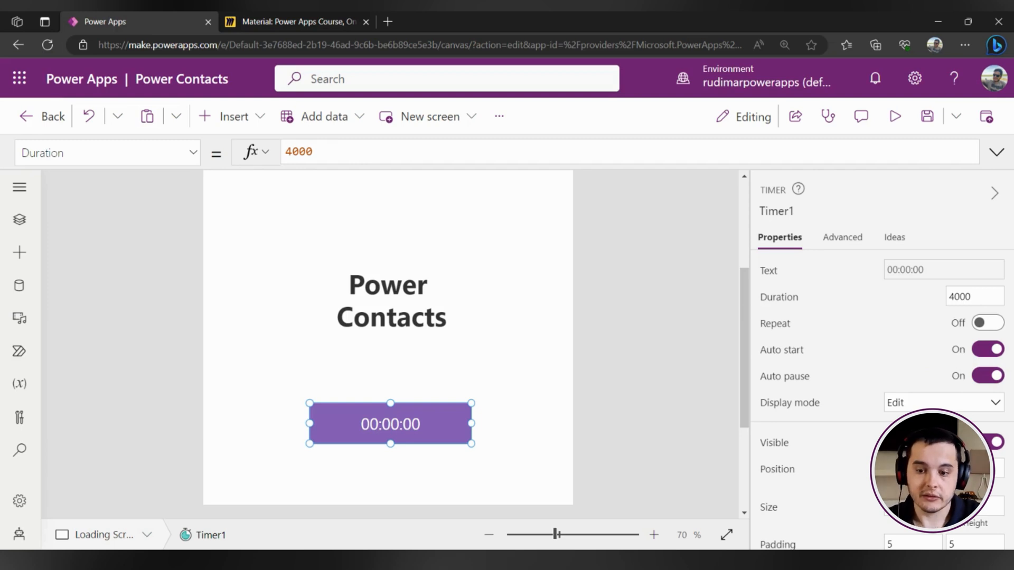
{"action": "mouse_move", "coordinate": [807, 401]}
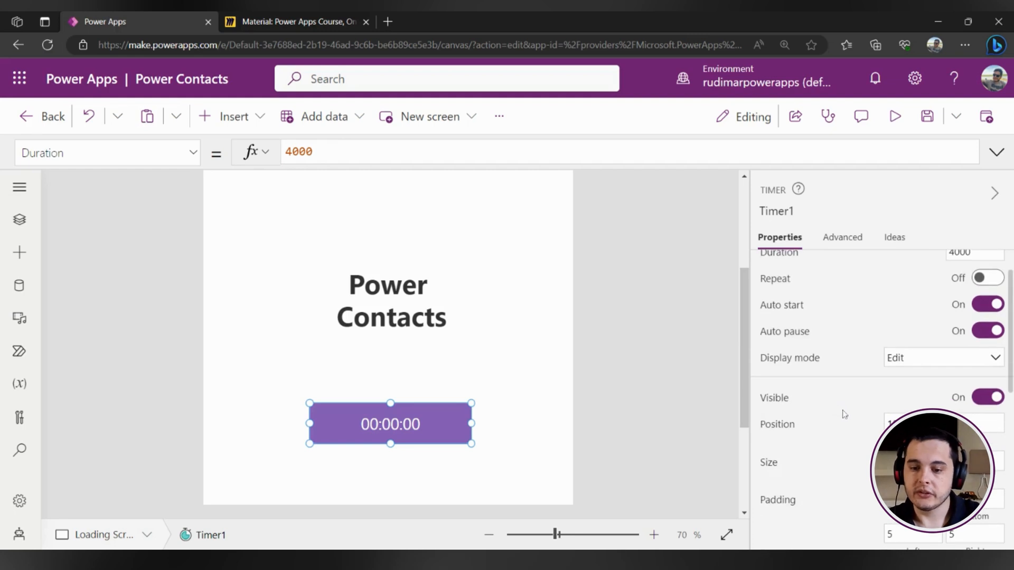
{"action": "scroll", "scroll_direction": "down", "scroll_amount": 3}
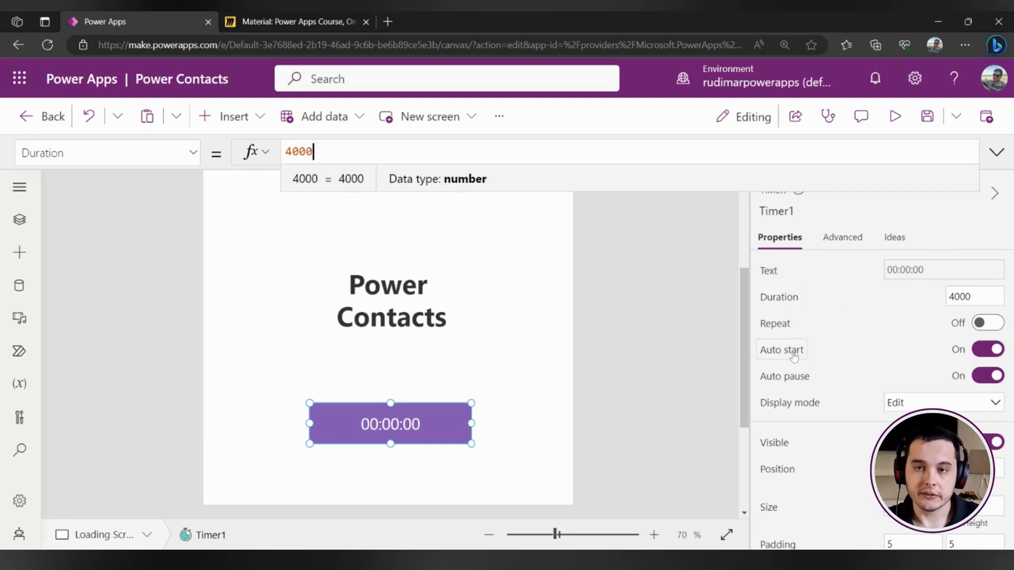
{"action": "left_click", "coordinate": [894, 117]}
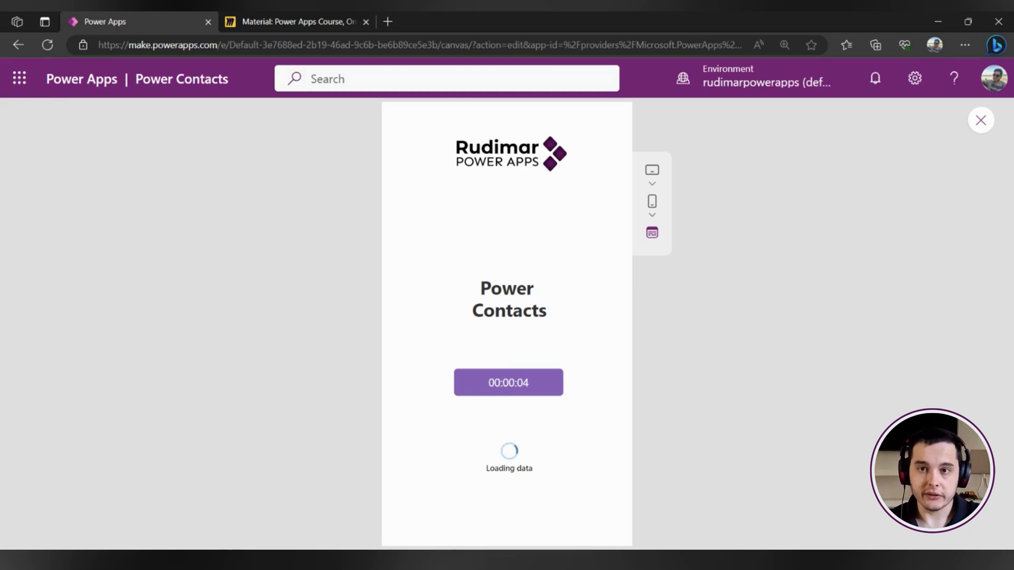
{"action": "left_click", "coordinate": [981, 120]}
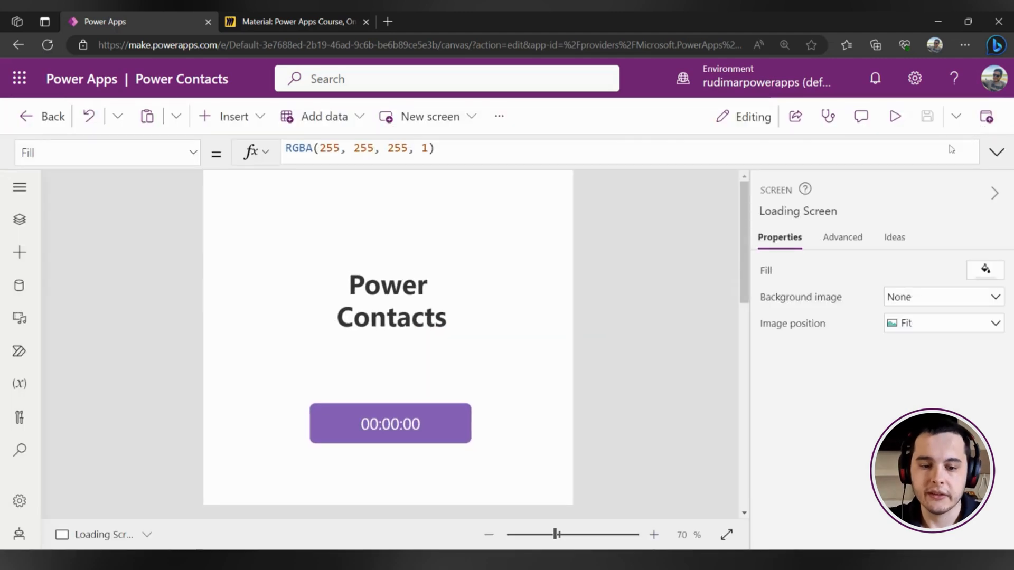
- Select Timer1's OnTimerEnd property and its existing false value for replacement
{"action": "left_click", "coordinate": [390, 424]}
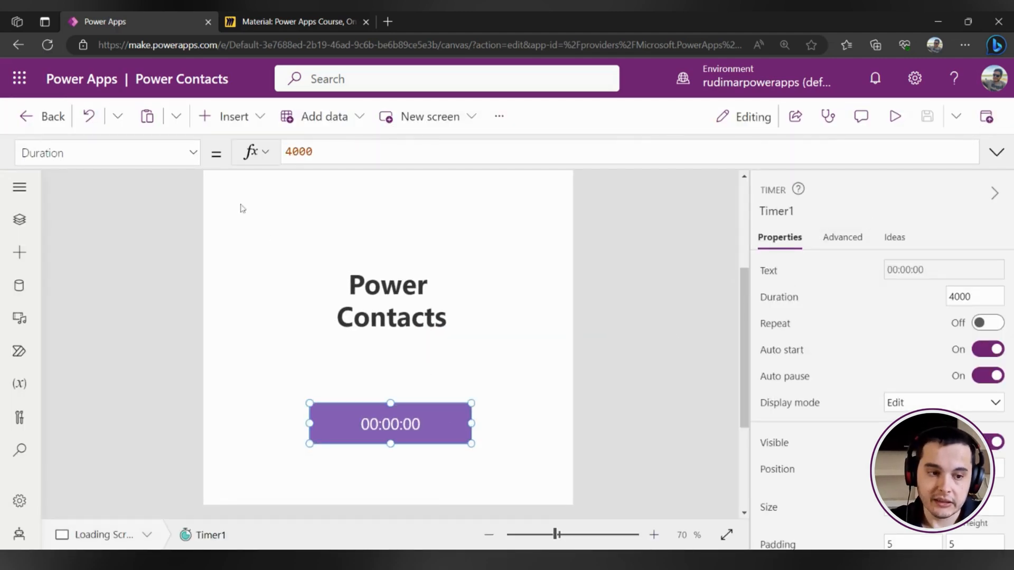
{"action": "left_click", "coordinate": [107, 152]}
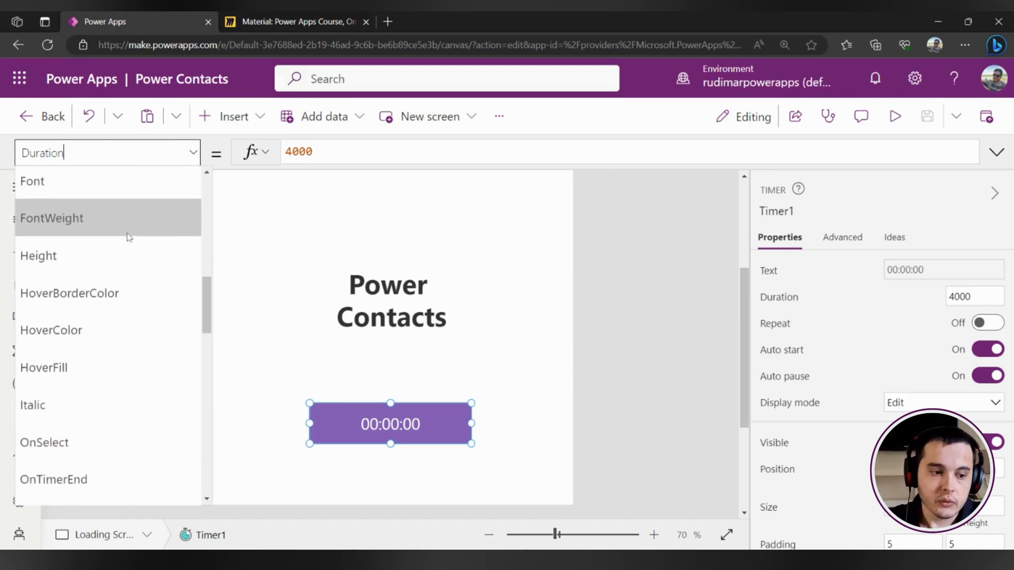
{"action": "scroll", "scroll_direction": "down", "scroll_amount": 3}
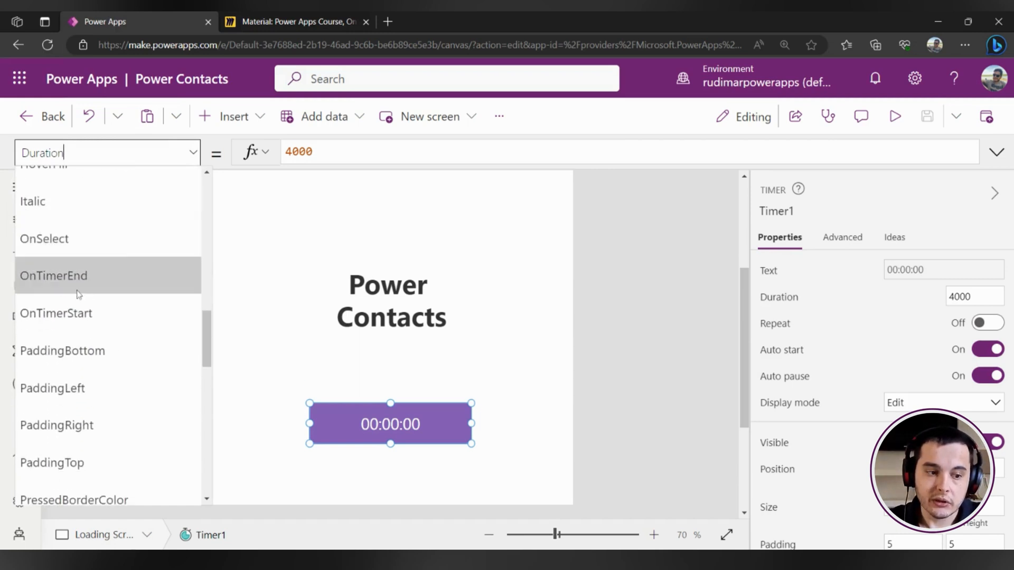
{"action": "mouse_move", "coordinate": [95, 289]}
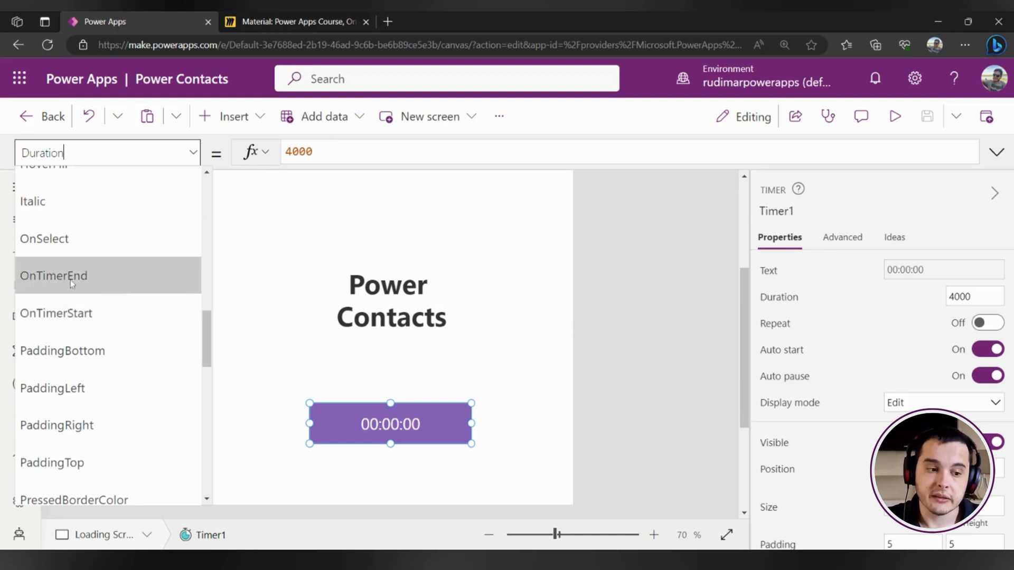
{"action": "left_click", "coordinate": [54, 276]}
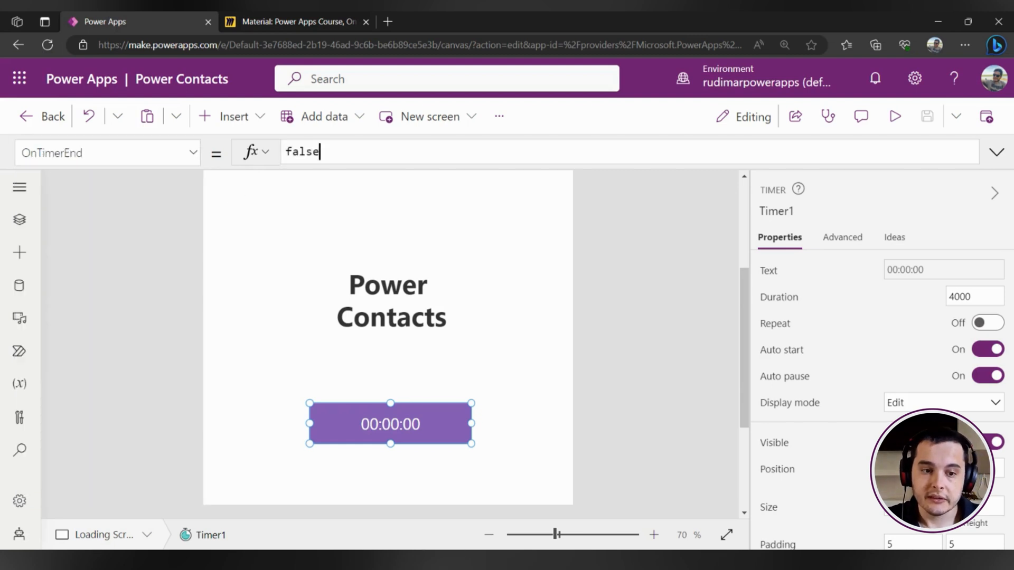
{"action": "double_click", "coordinate": [301, 152]}
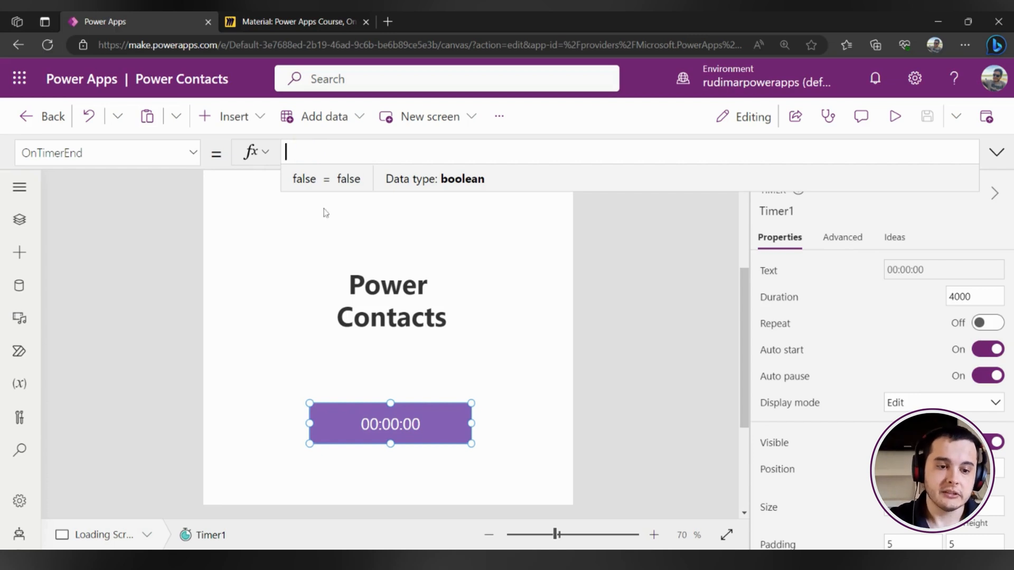
- Enter Navigate('Home Screen', ScreenTransition.Fade) as the OnTimerEnd formula
{"action": "type", "text": "Navigate"}
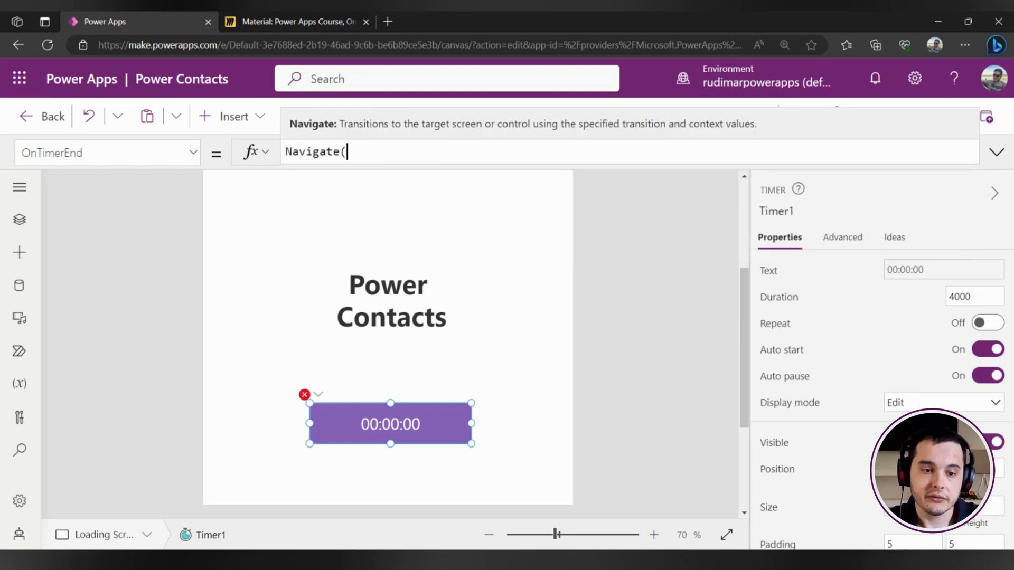
{"action": "type", "text": "("}
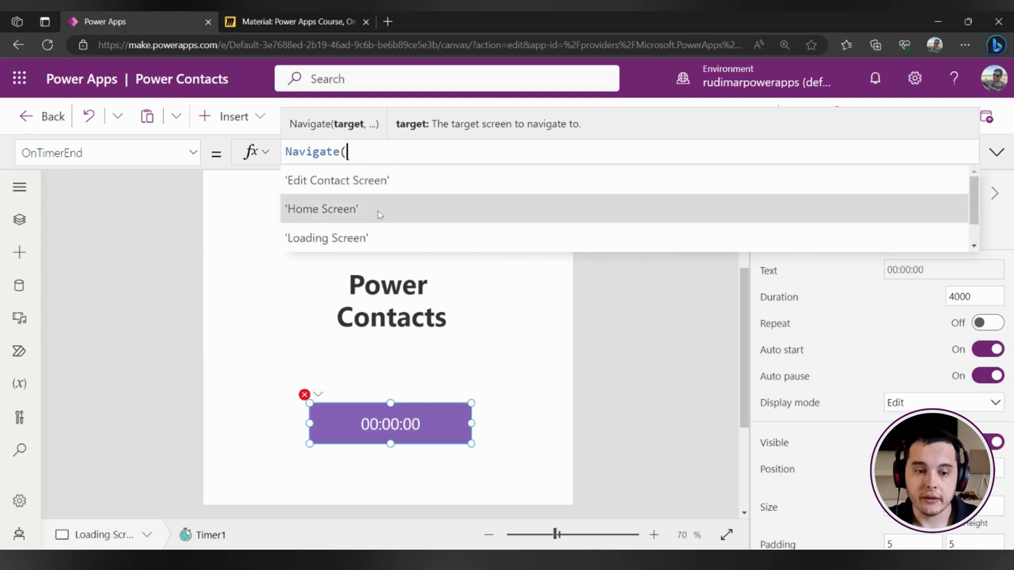
{"action": "left_click", "coordinate": [321, 209]}
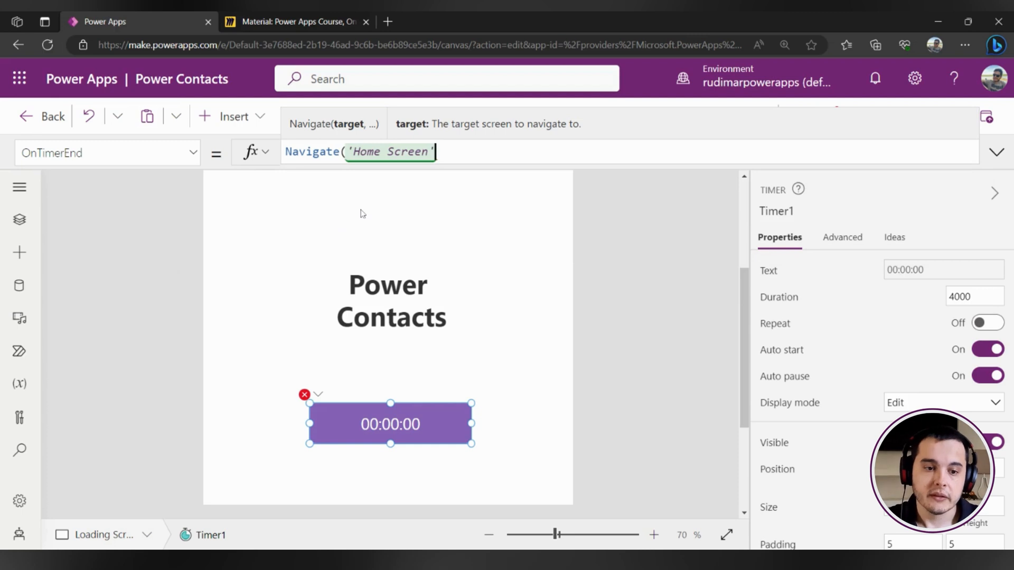
{"action": "type", "text": ","}
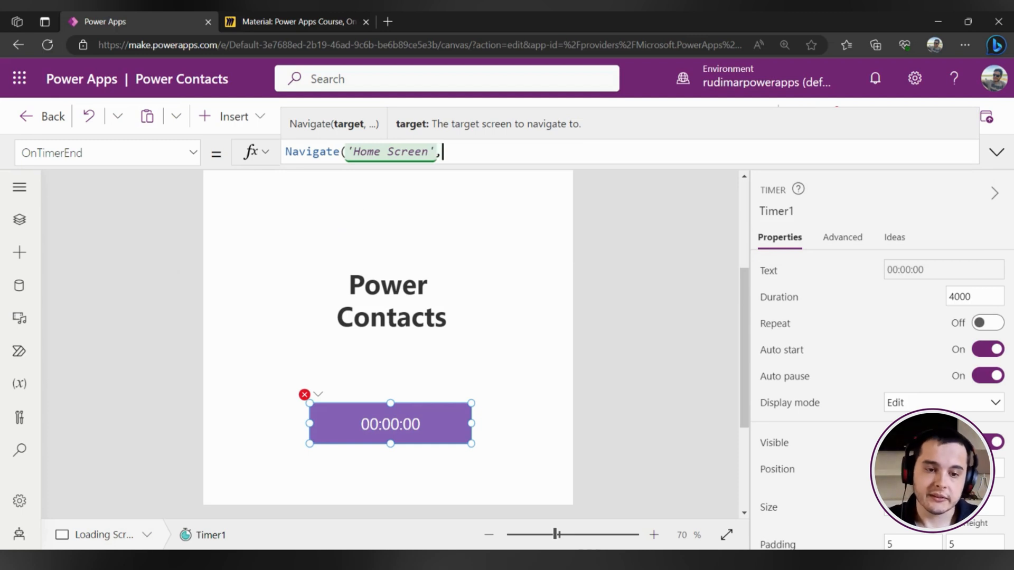
{"action": "type", "text": ","}
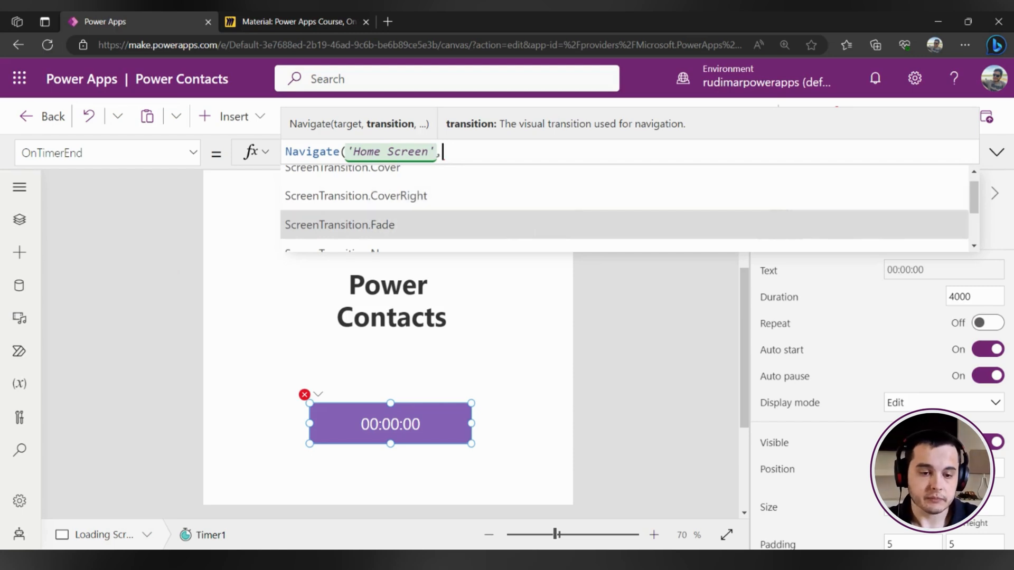
{"action": "left_click", "coordinate": [339, 224]}
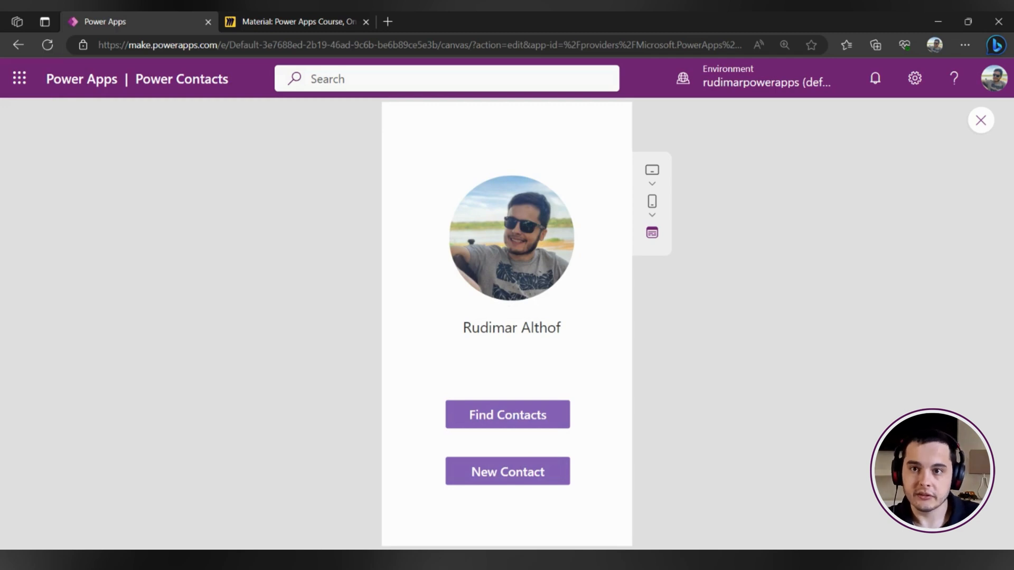
{"action": "mouse_move", "coordinate": [972, 134]}
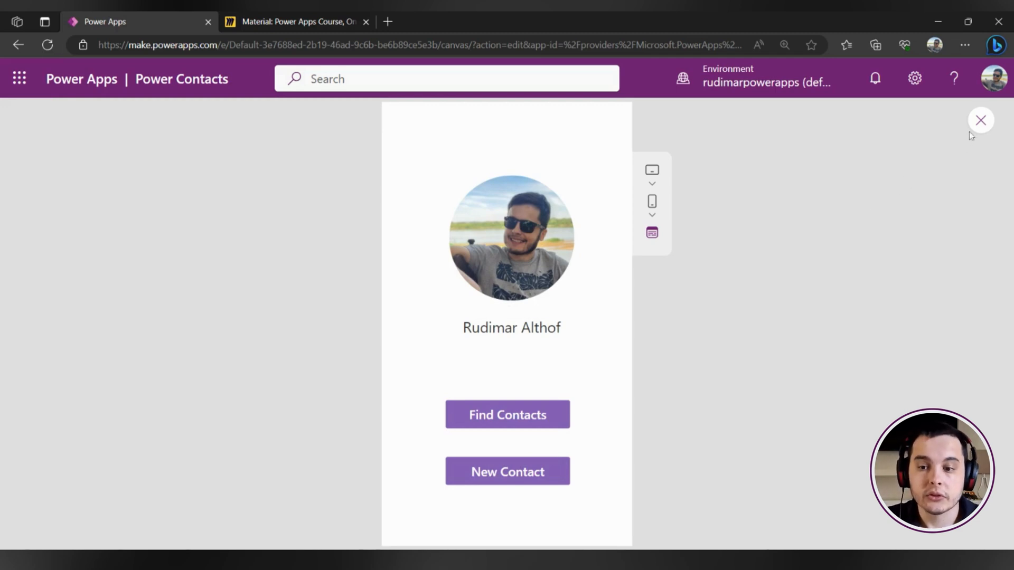
{"action": "mouse_move", "coordinate": [980, 126]}
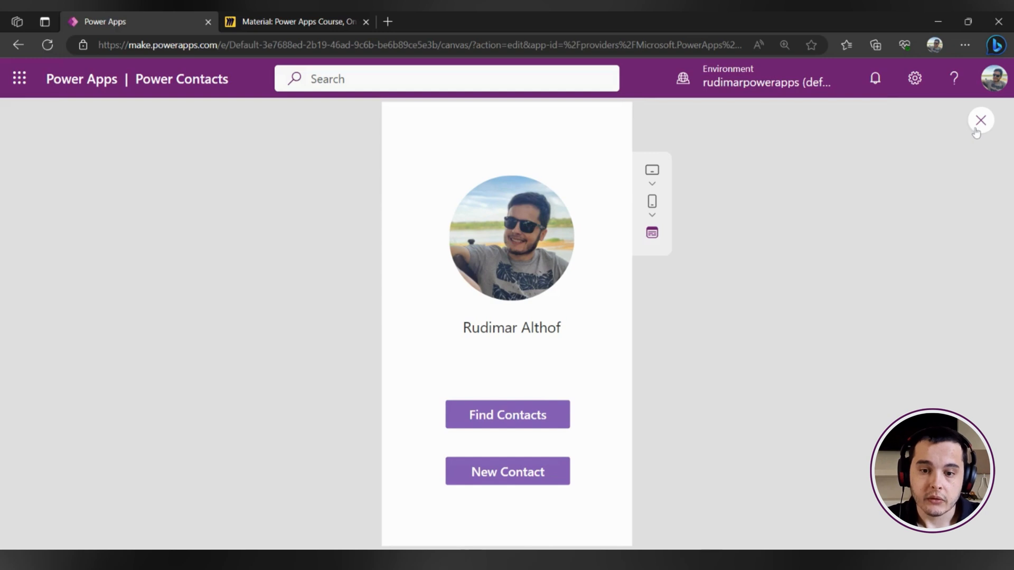
- Close the app preview, leaving the Home Screen open for editing
{"action": "left_click", "coordinate": [981, 120]}
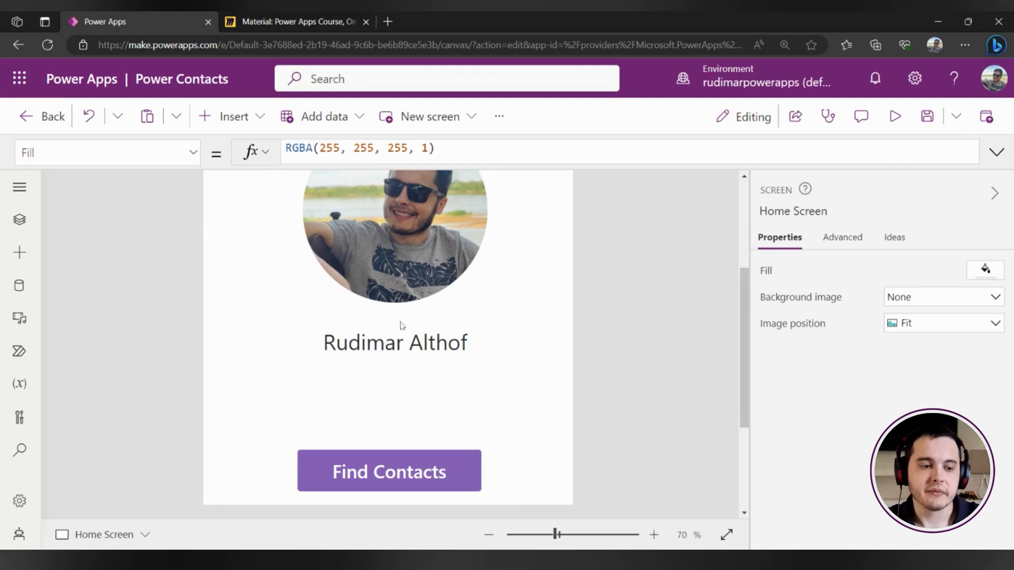
- Select Timer1 in Tree view and switch its Visible property off
{"action": "left_click", "coordinate": [19, 220]}
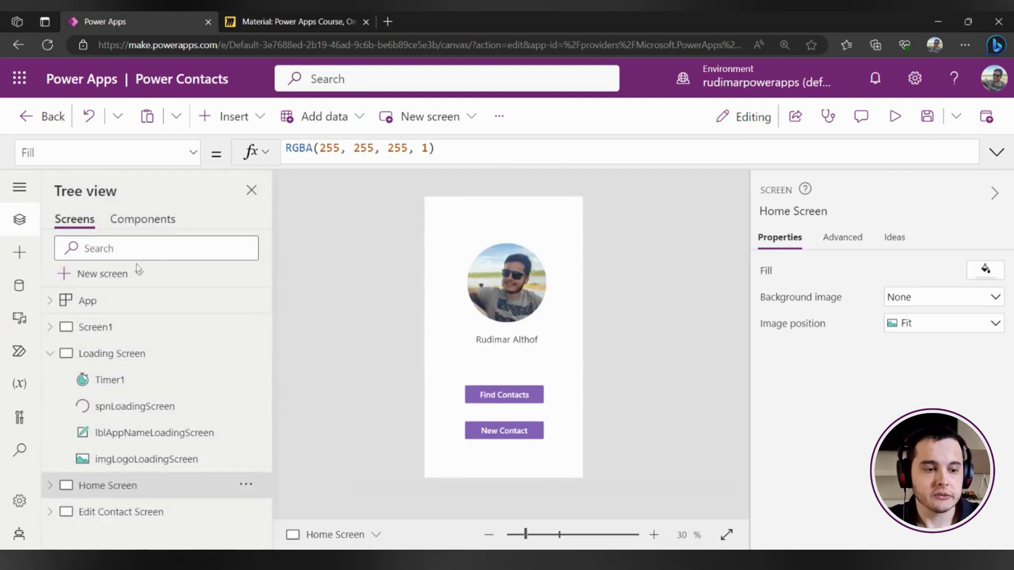
{"action": "left_click", "coordinate": [109, 379]}
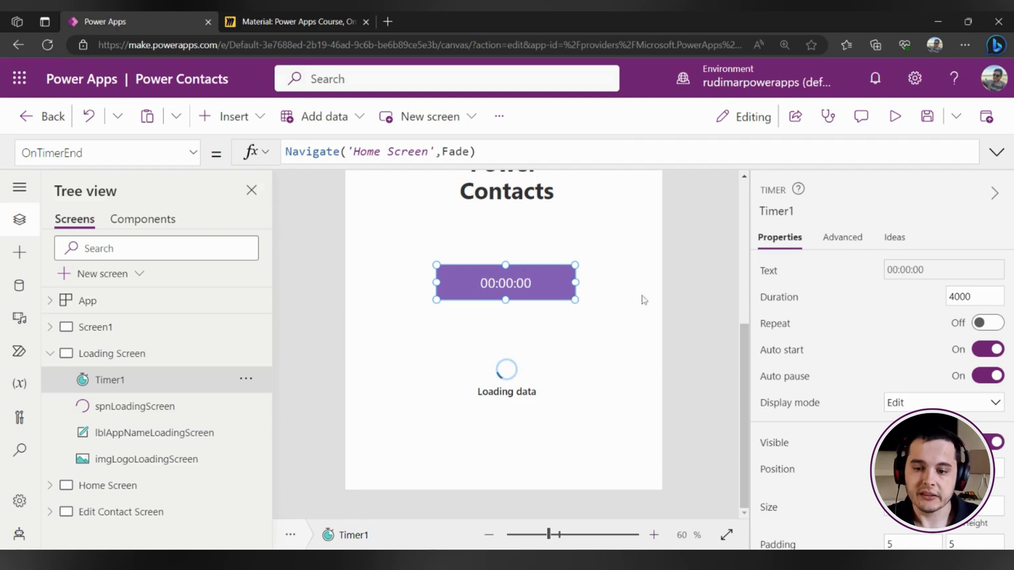
{"action": "scroll", "scroll_direction": "down", "scroll_amount": 3}
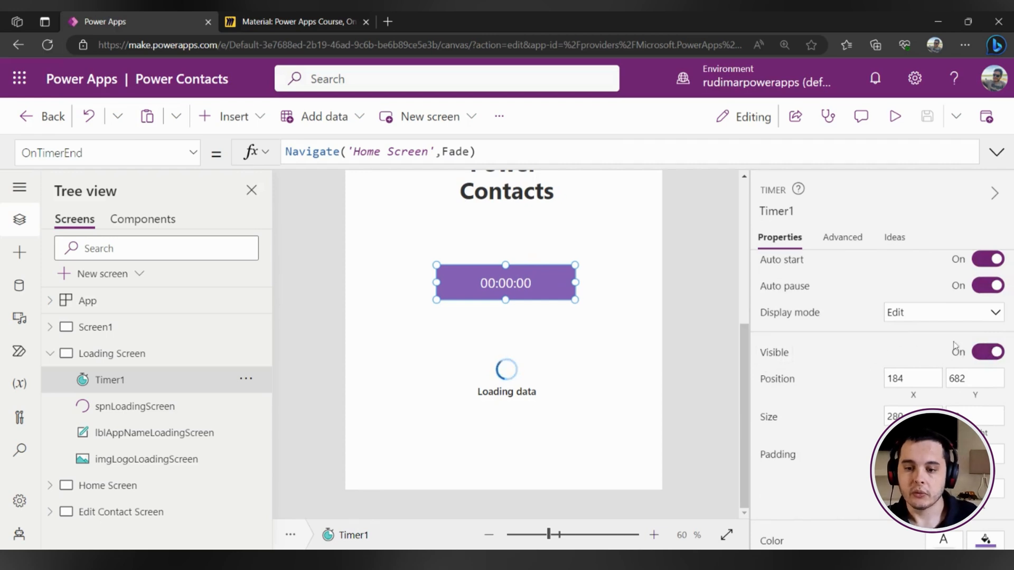
{"action": "scroll", "scroll_direction": "down", "scroll_amount": 3}
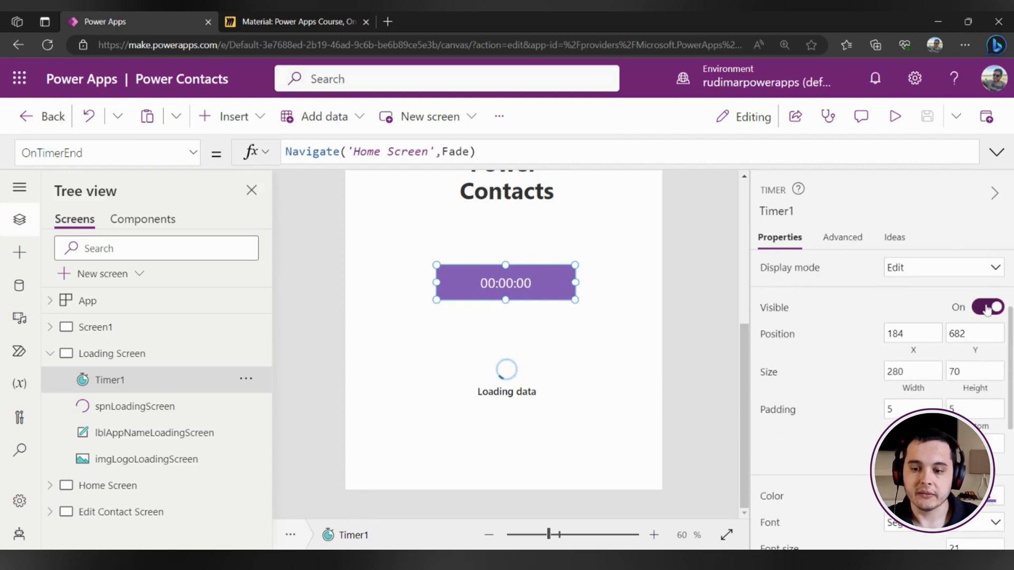
{"action": "left_click", "coordinate": [986, 307]}
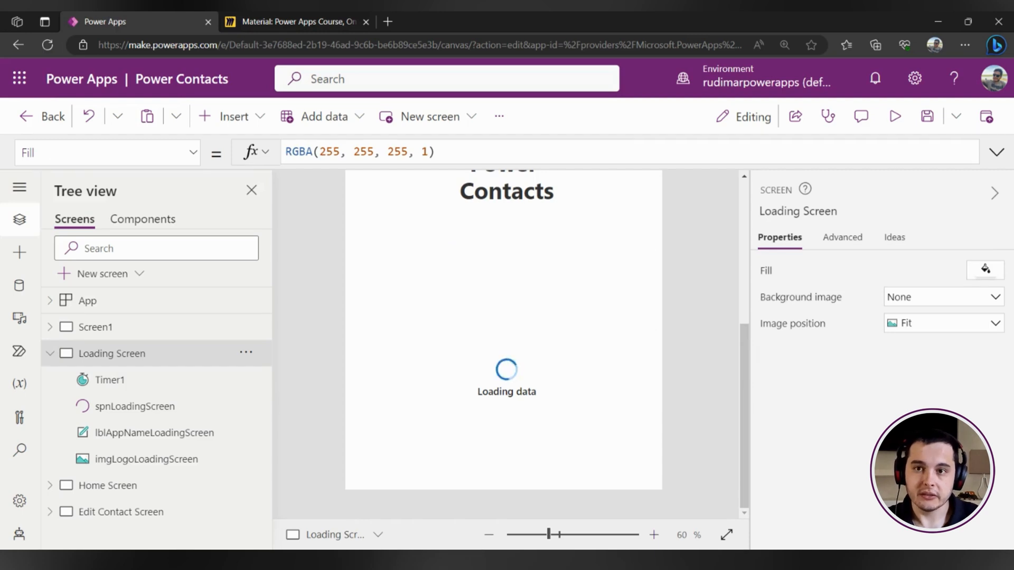
{"action": "mouse_move", "coordinate": [668, 320]}
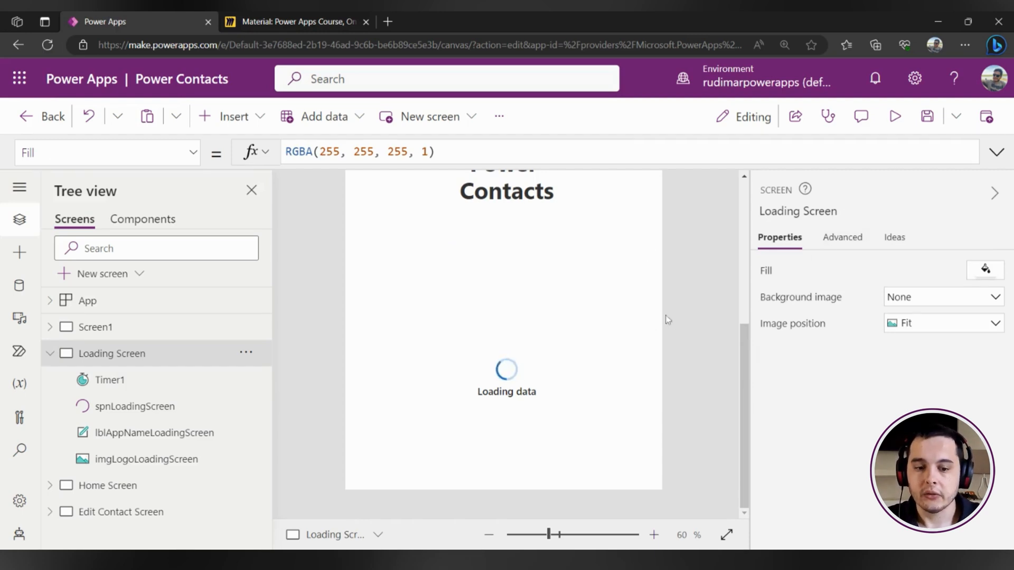
- Fit the screen to window, save Power Contacts and publish this version
{"action": "left_click", "coordinate": [489, 534]}
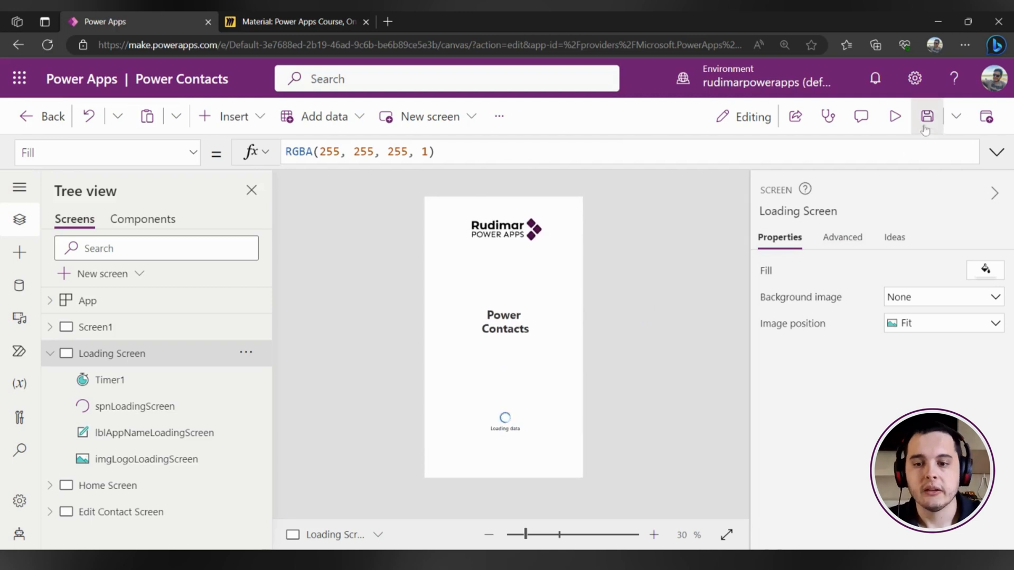
{"action": "left_click", "coordinate": [927, 116]}
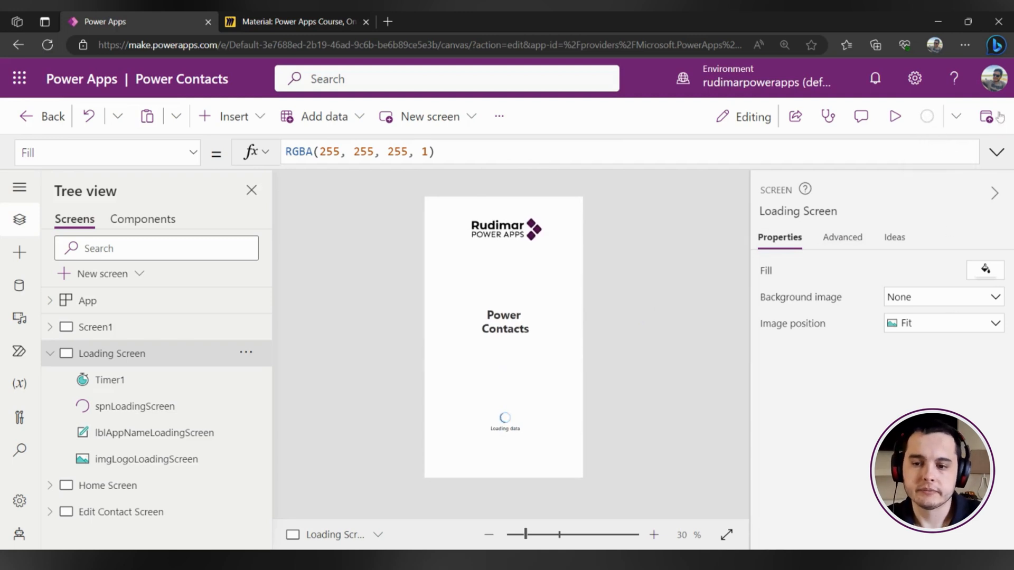
{"action": "mouse_move", "coordinate": [930, 116]}
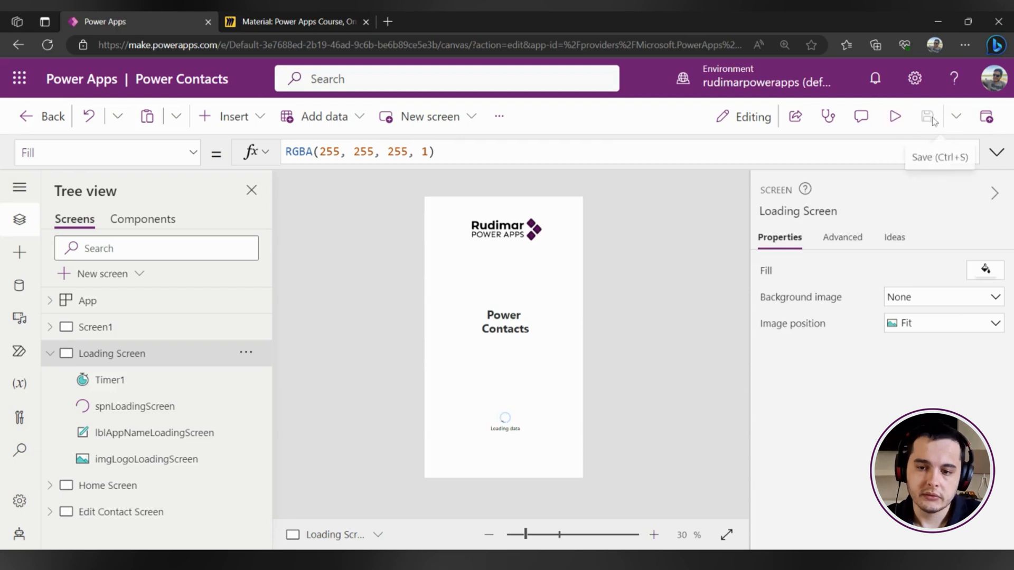
{"action": "mouse_move", "coordinate": [985, 117]}
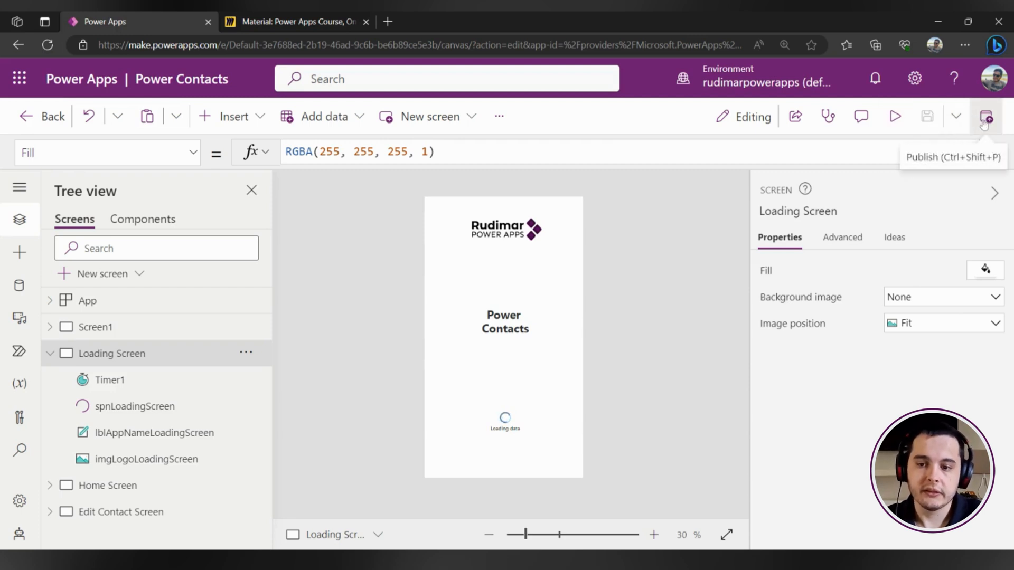
{"action": "left_click", "coordinate": [986, 117]}
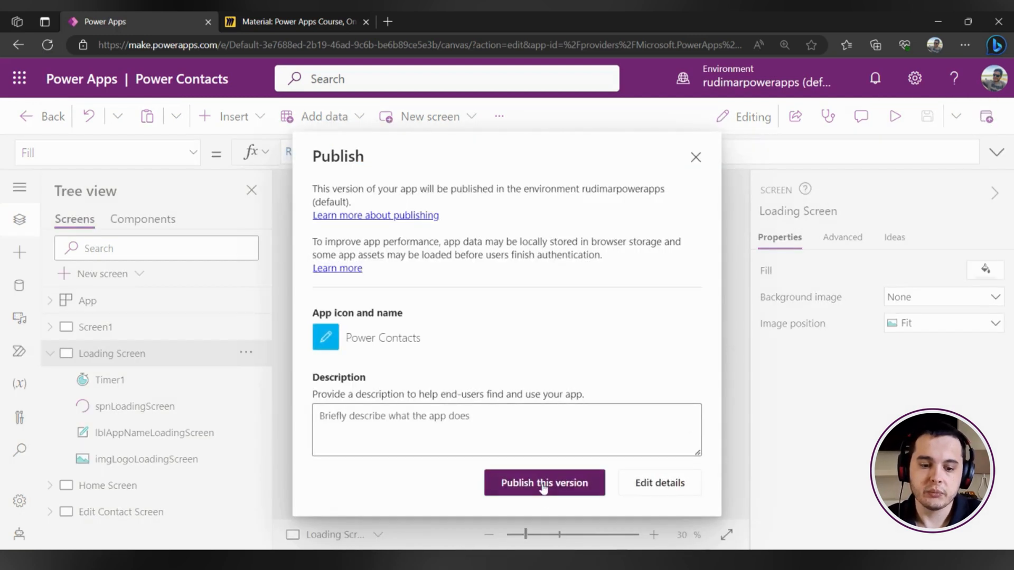
{"action": "left_click", "coordinate": [543, 482]}
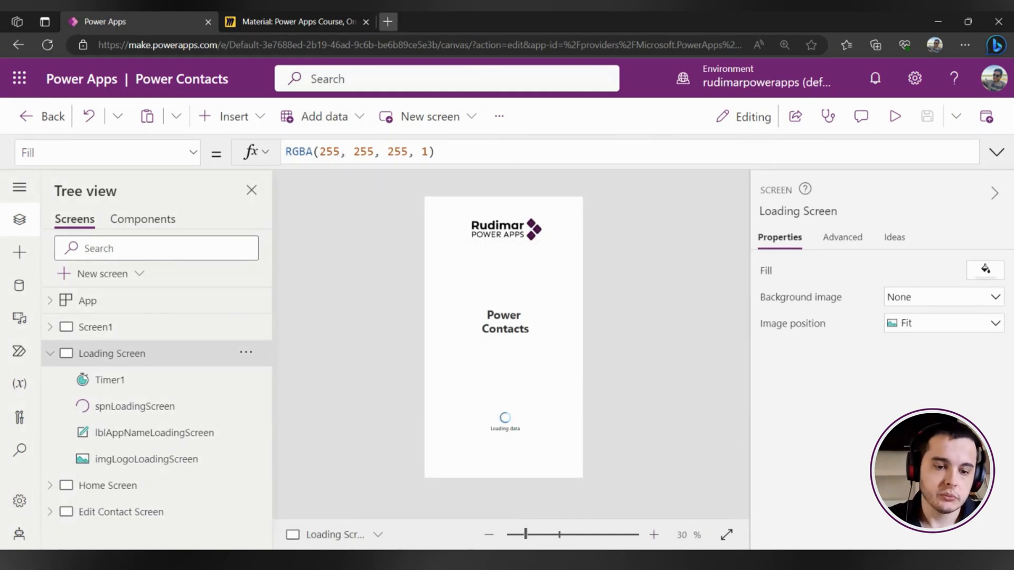
{"action": "left_click", "coordinate": [388, 21]}
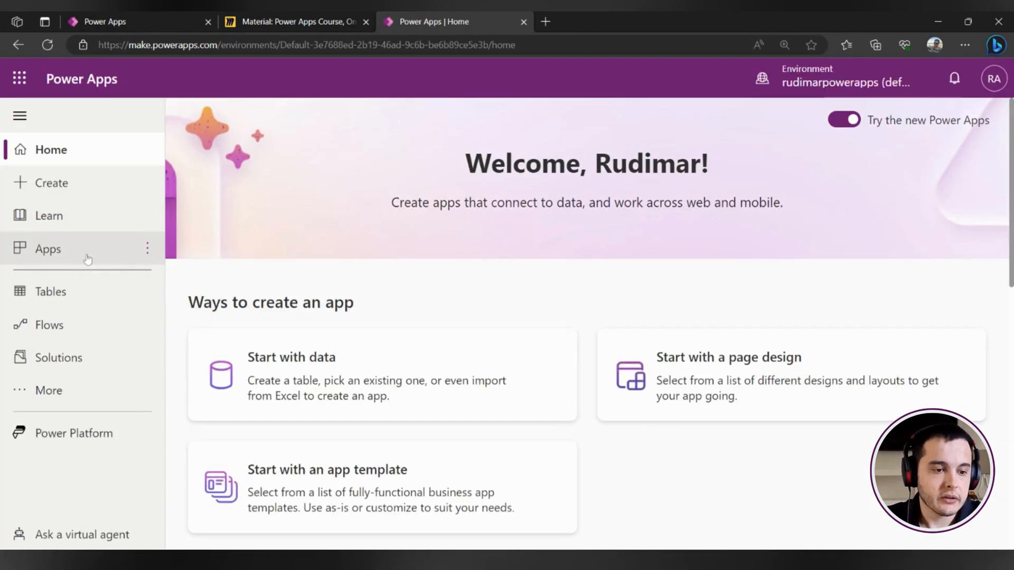
- Go to the Apps list and launch Power Contacts to play it
{"action": "left_click", "coordinate": [48, 249]}
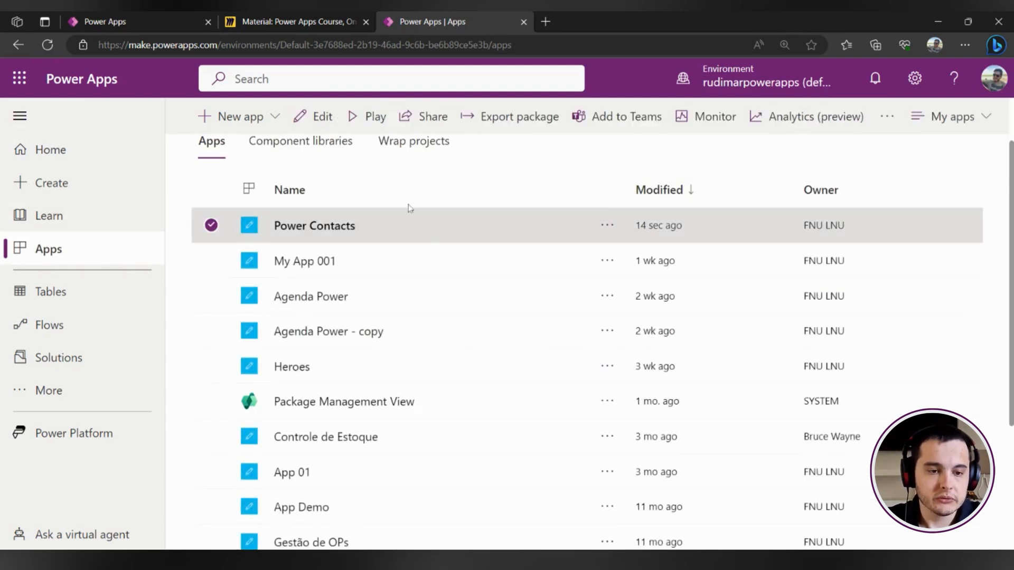
{"action": "left_click", "coordinate": [366, 116]}
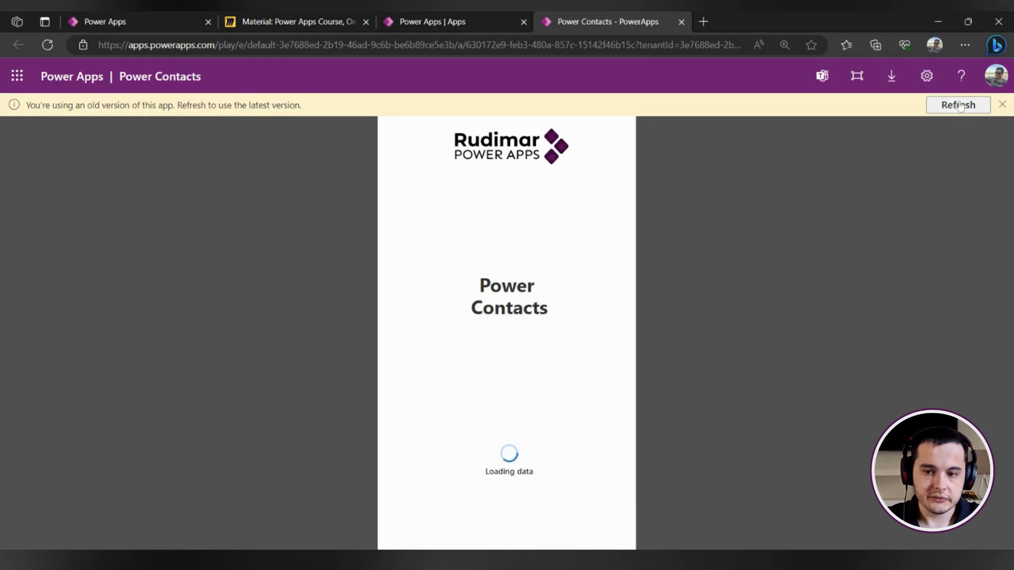
{"action": "mouse_move", "coordinate": [869, 177]}
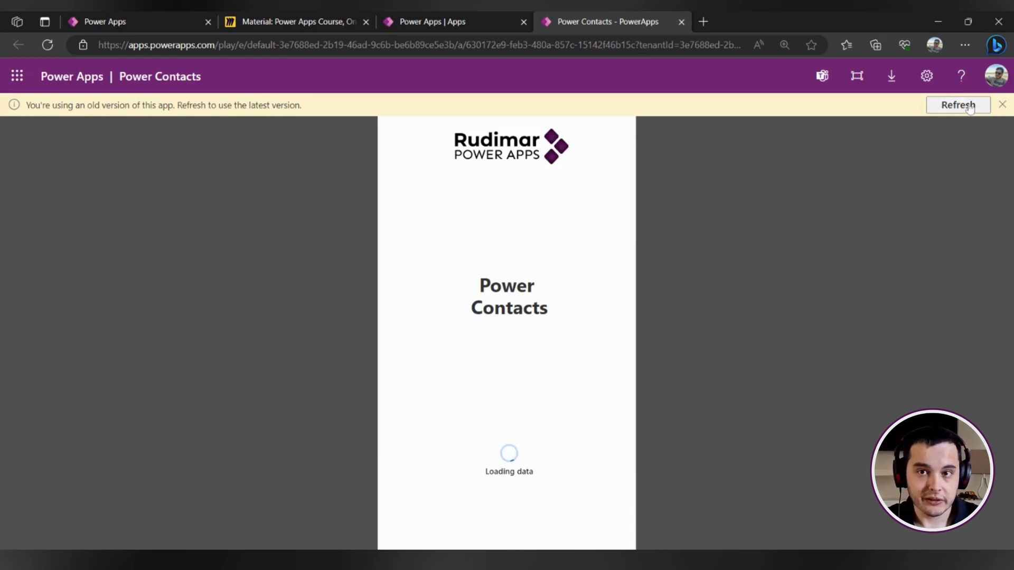
{"action": "mouse_move", "coordinate": [468, 438]}
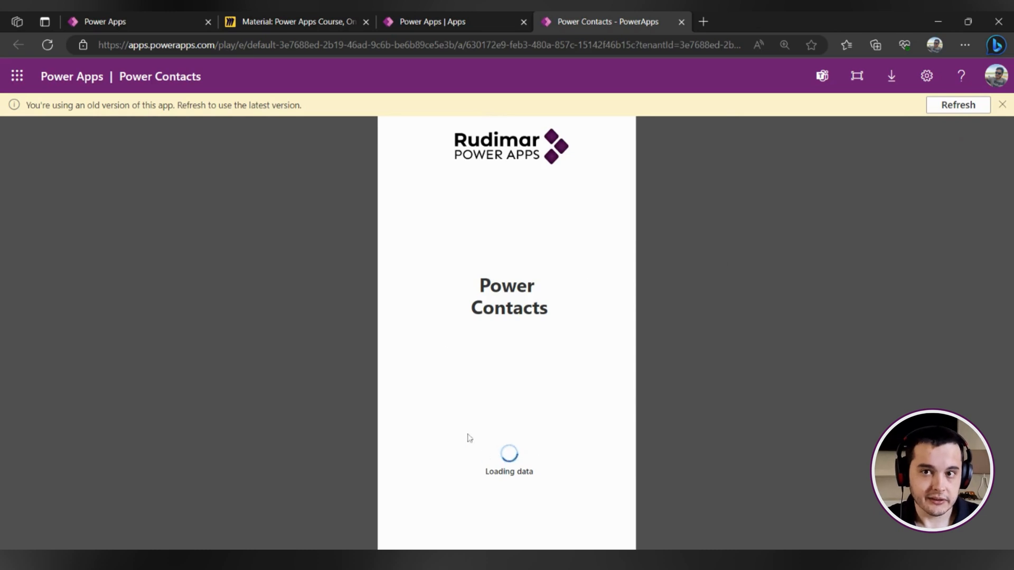
{"action": "mouse_move", "coordinate": [457, 299]}
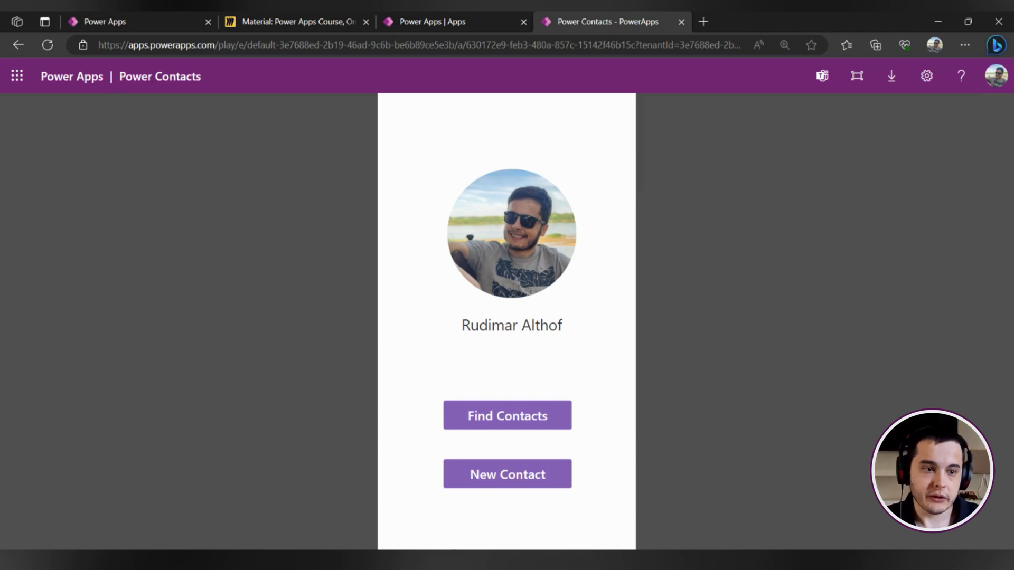
- Refresh the playing Power Contacts app so the loading screen fades to Home, then return to the Miro board
{"action": "left_click", "coordinate": [48, 44]}
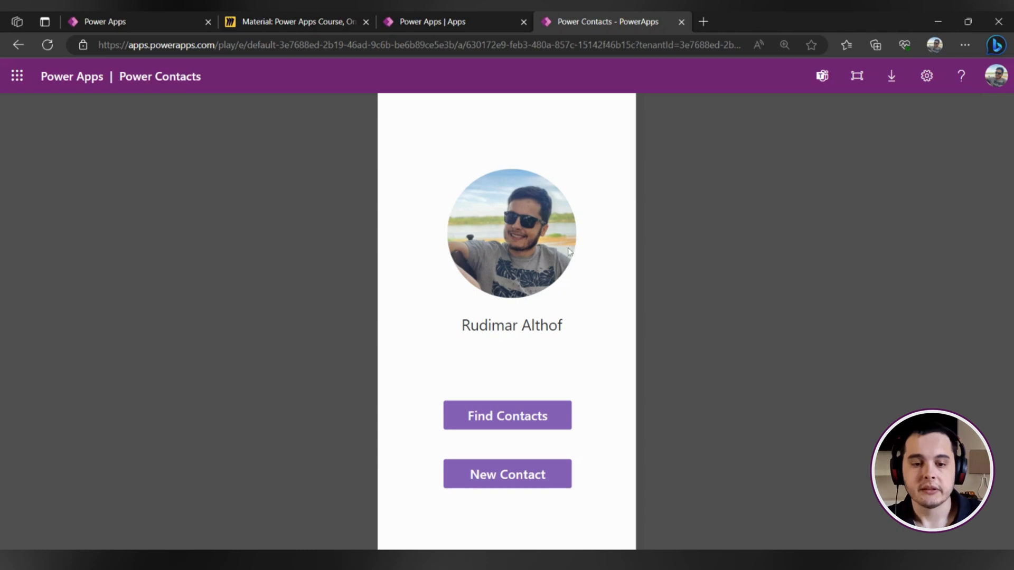
{"action": "mouse_move", "coordinate": [257, 33]}
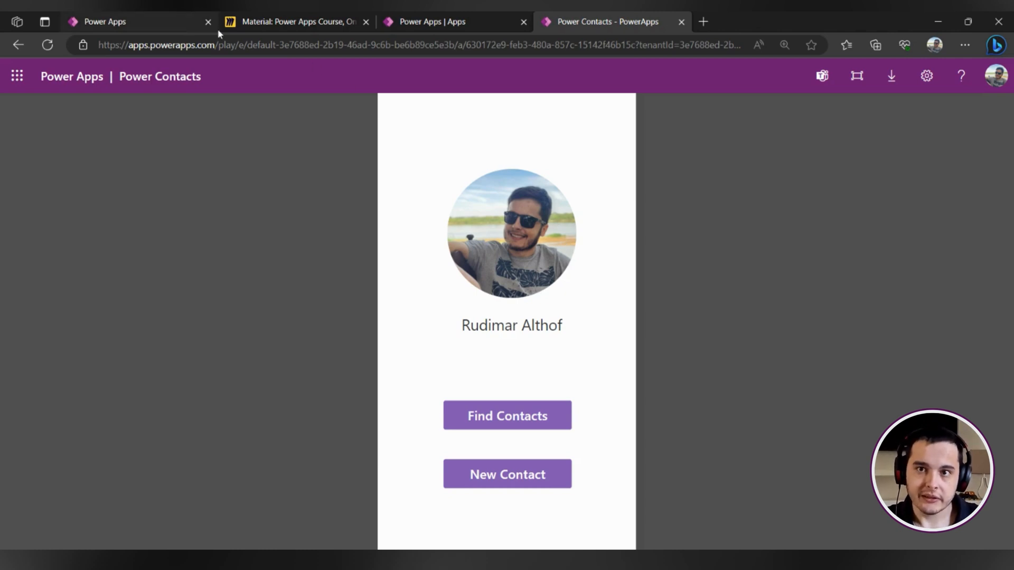
{"action": "left_click", "coordinate": [296, 21]}
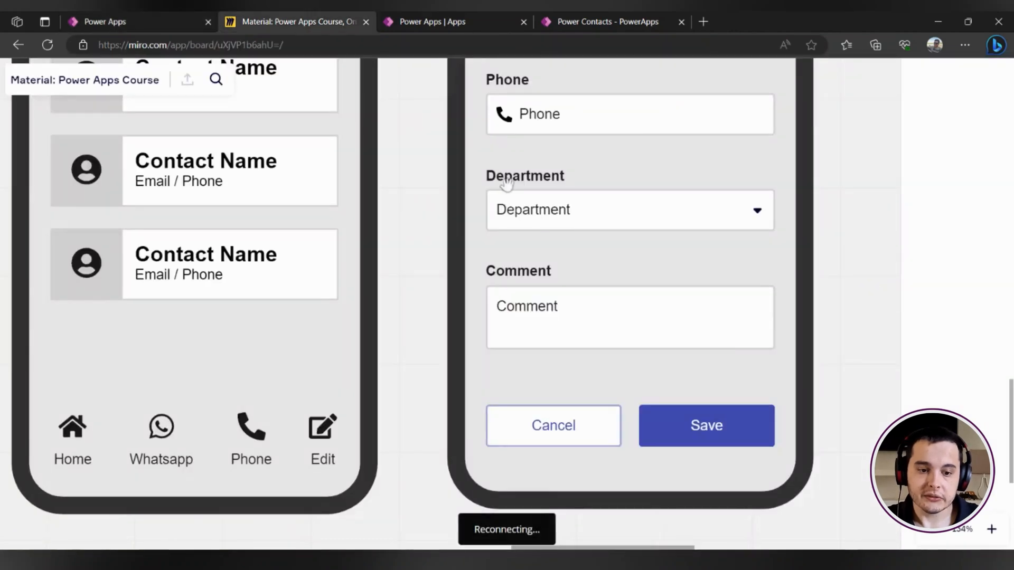